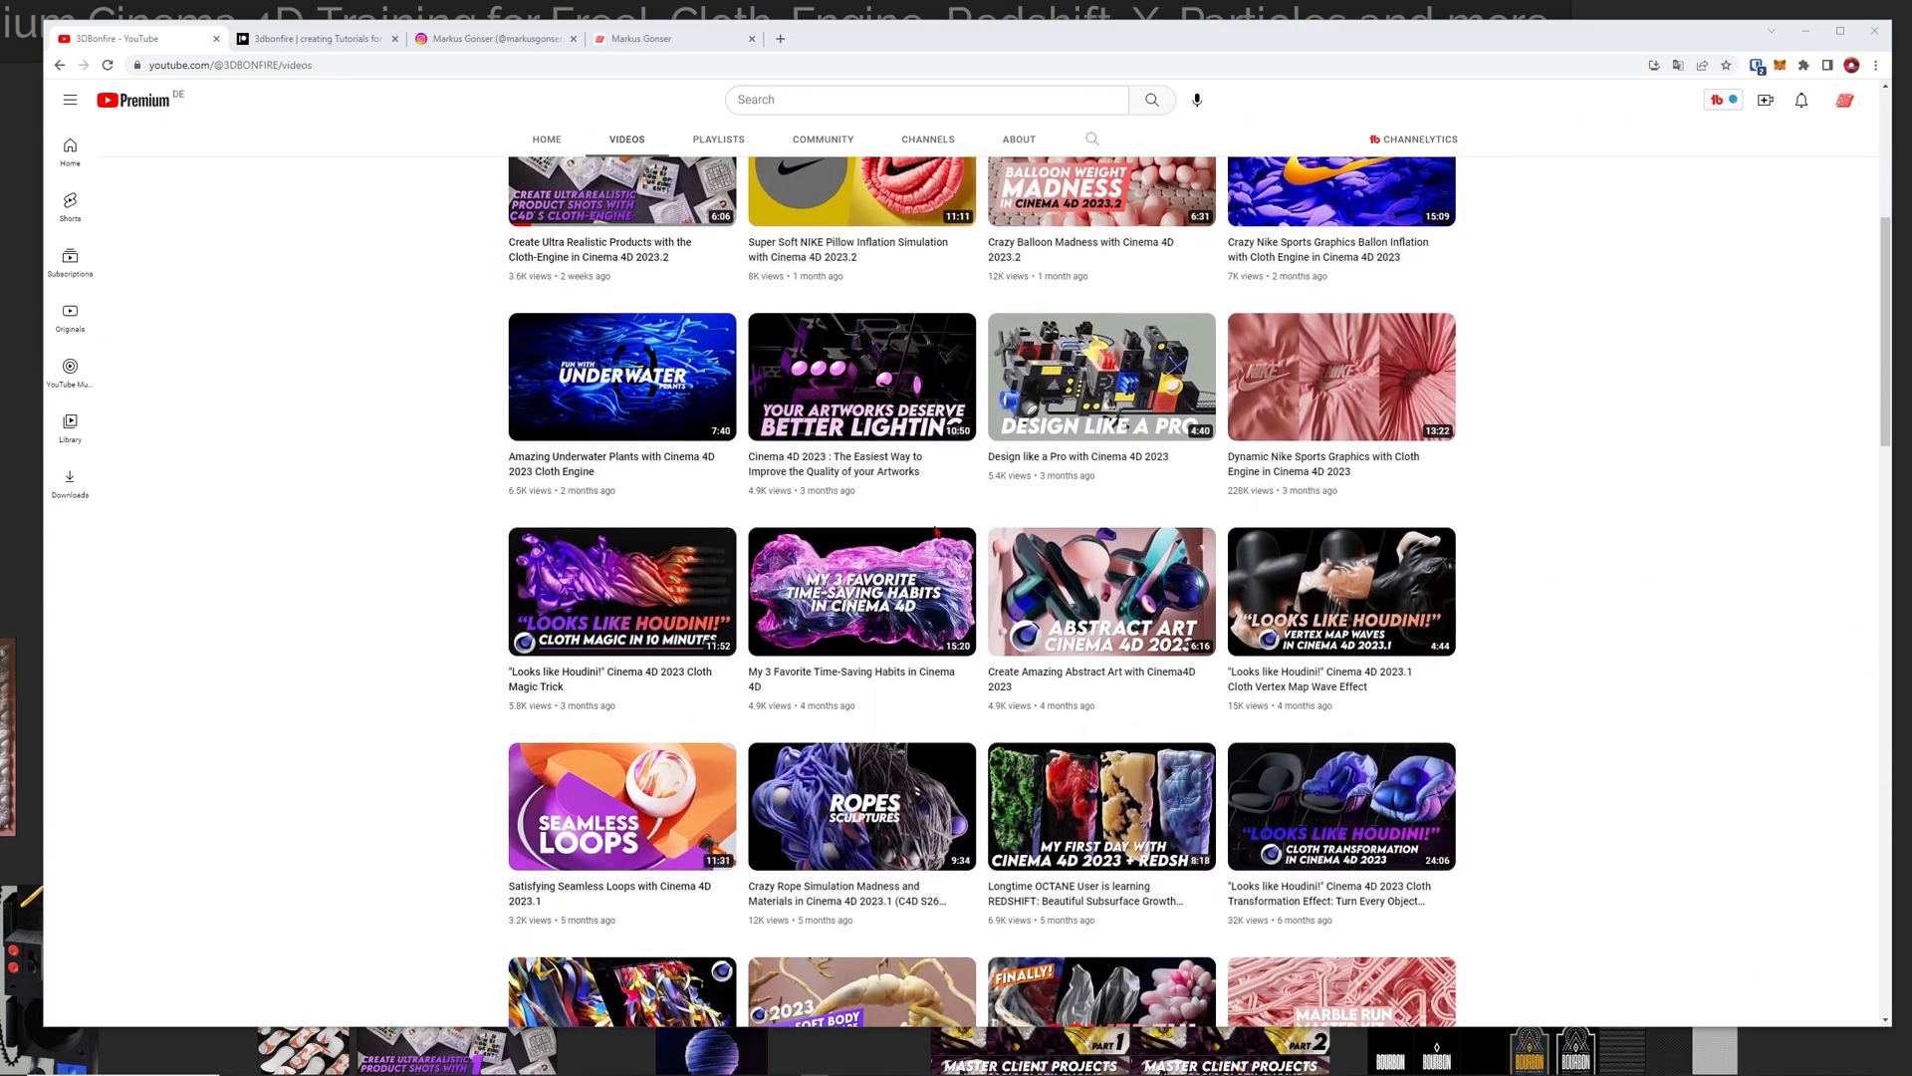
# - Scroll down the 3DBonfire channel's Videos list before moving to the Patreon page
pyautogui.scroll(-3)
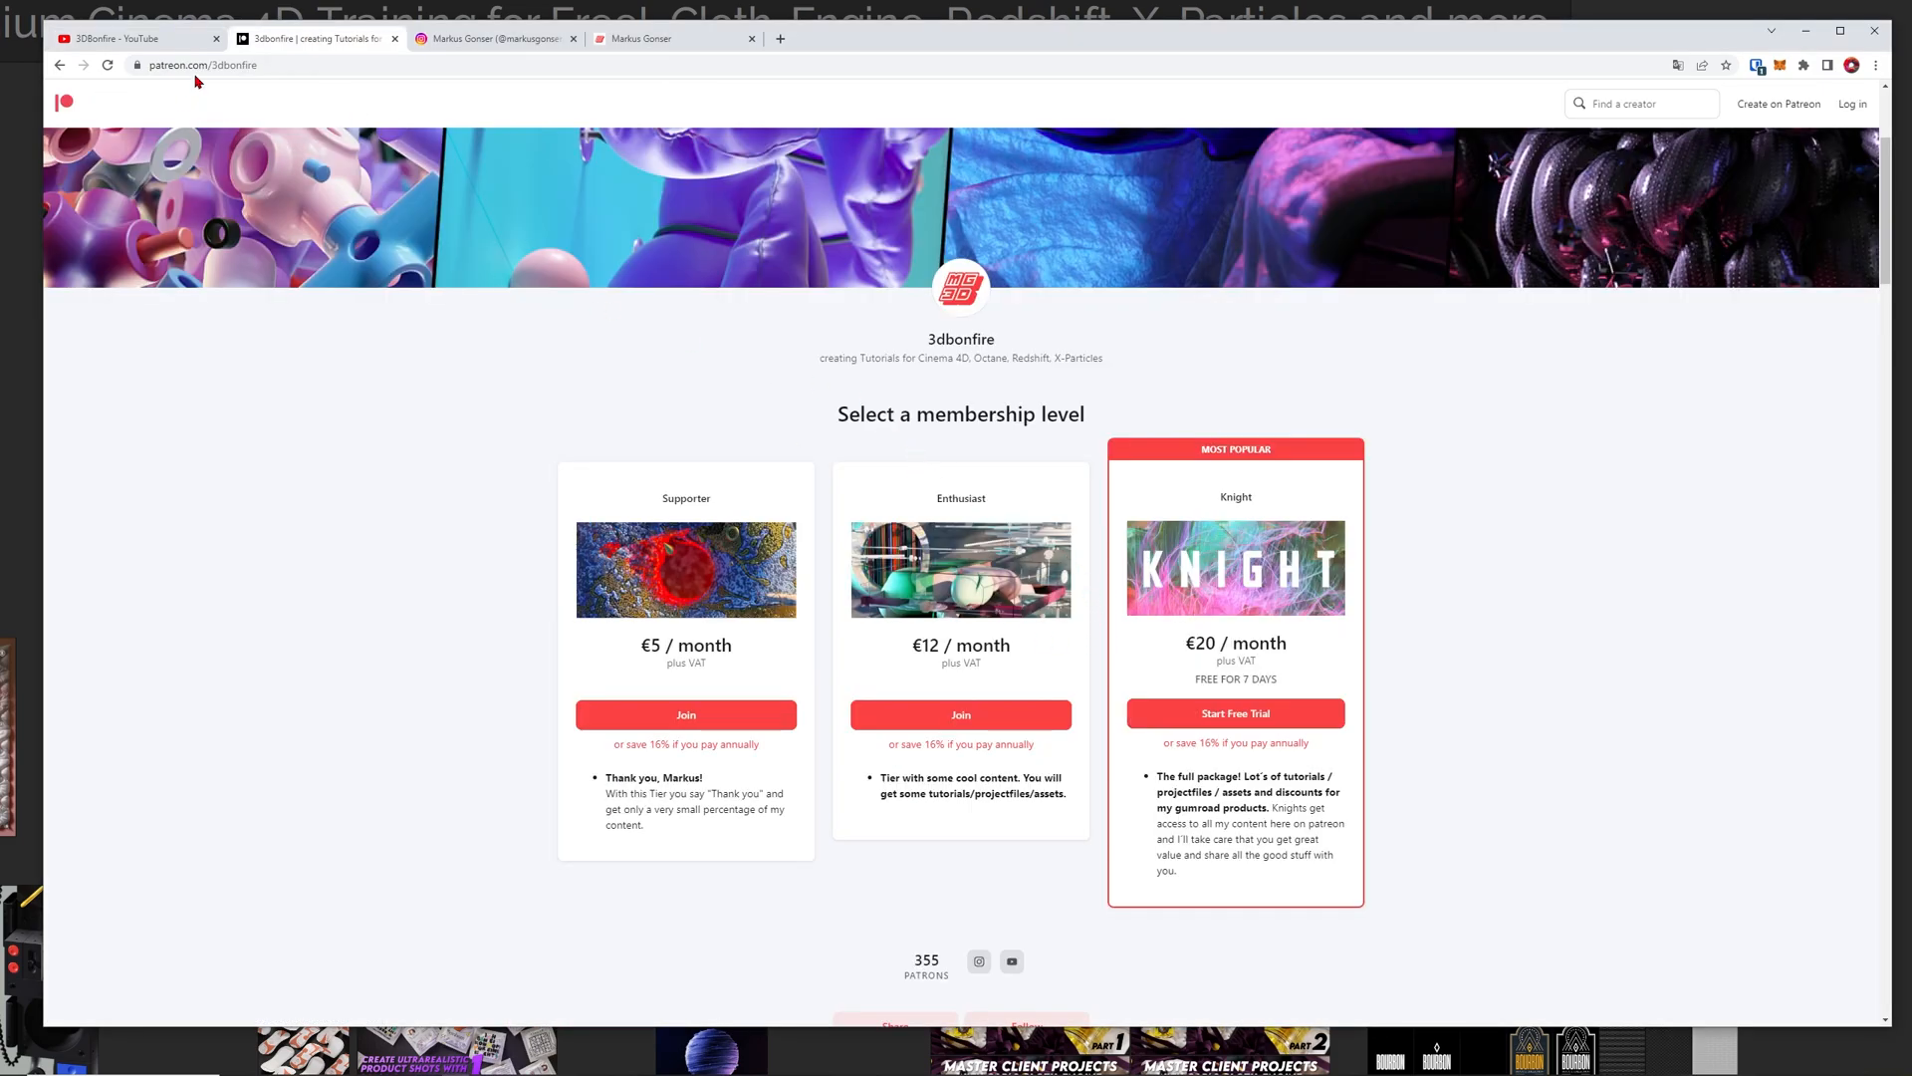
# - Highlight the Patreon page address and the €20 Knight tier's 'FREE FOR 7 DAYS' offer
pyautogui.click(199, 65)
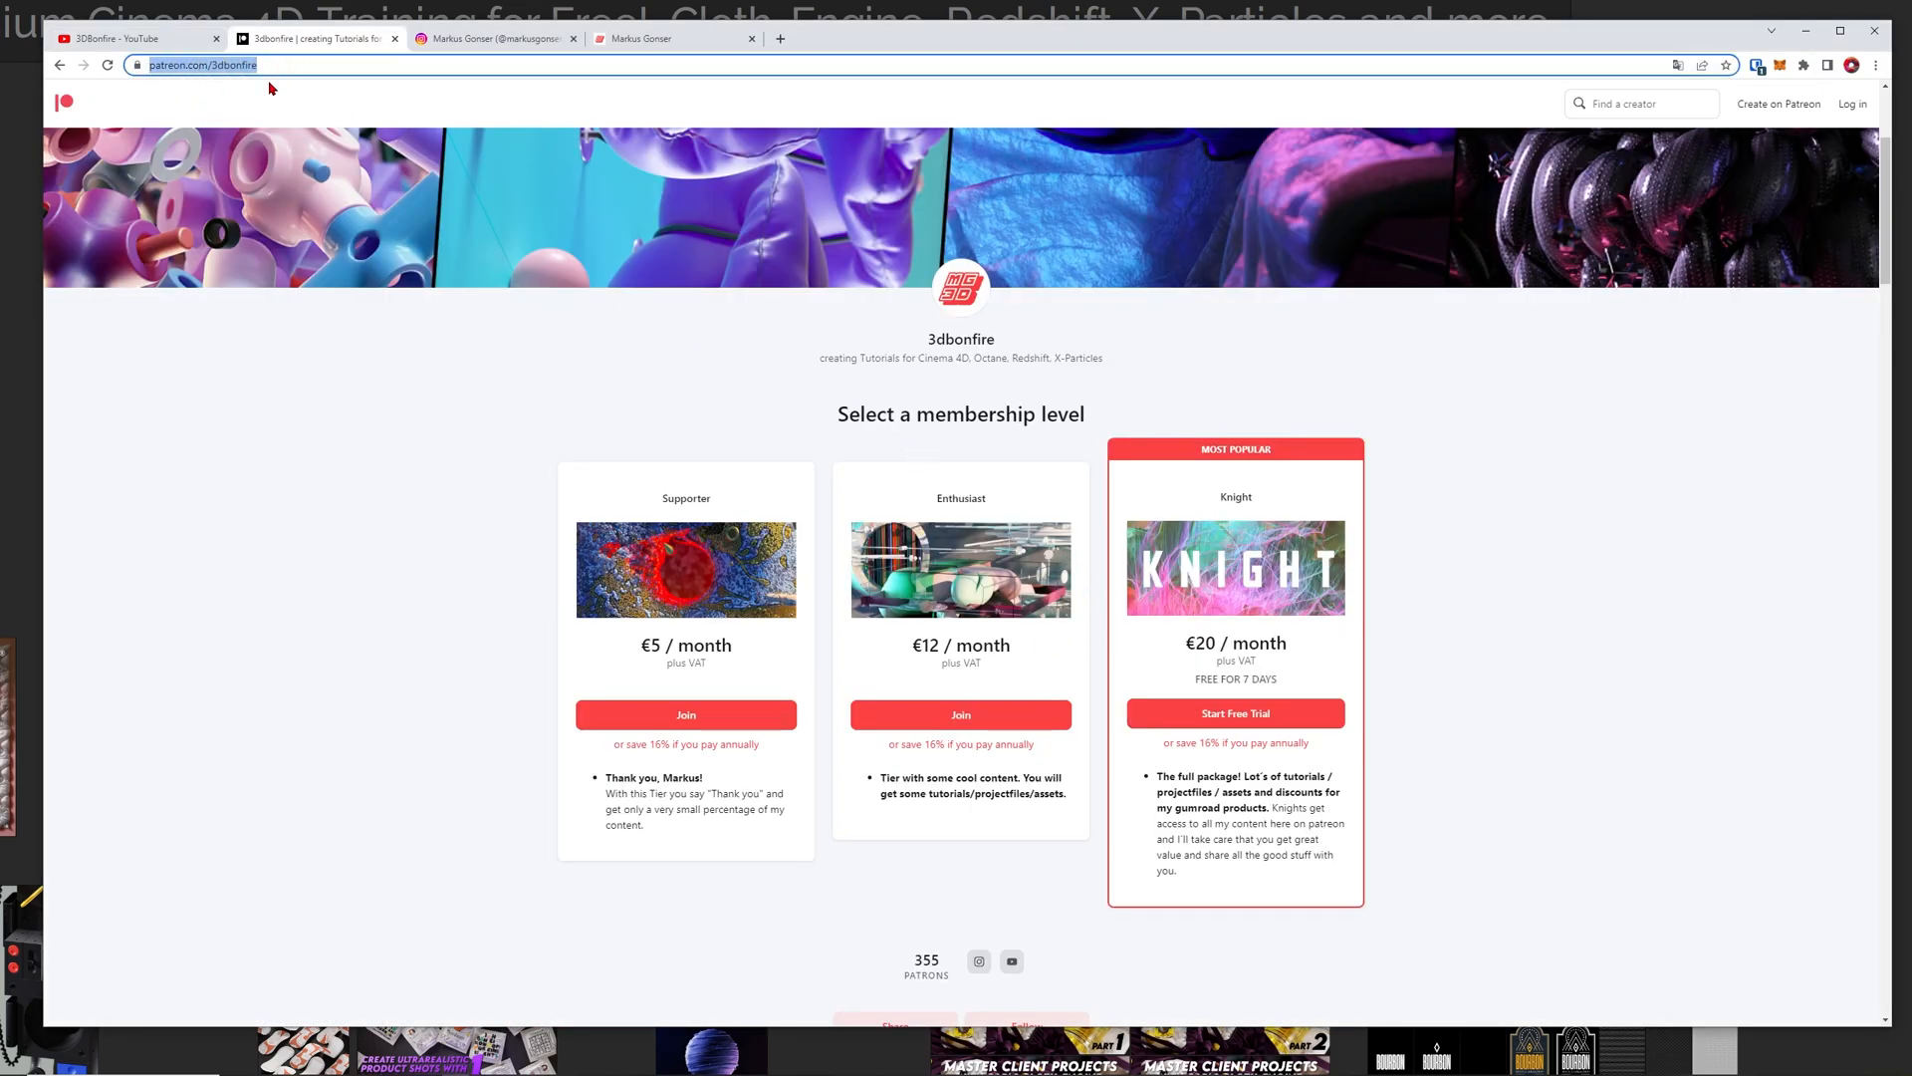
pyautogui.moveTo(922, 480)
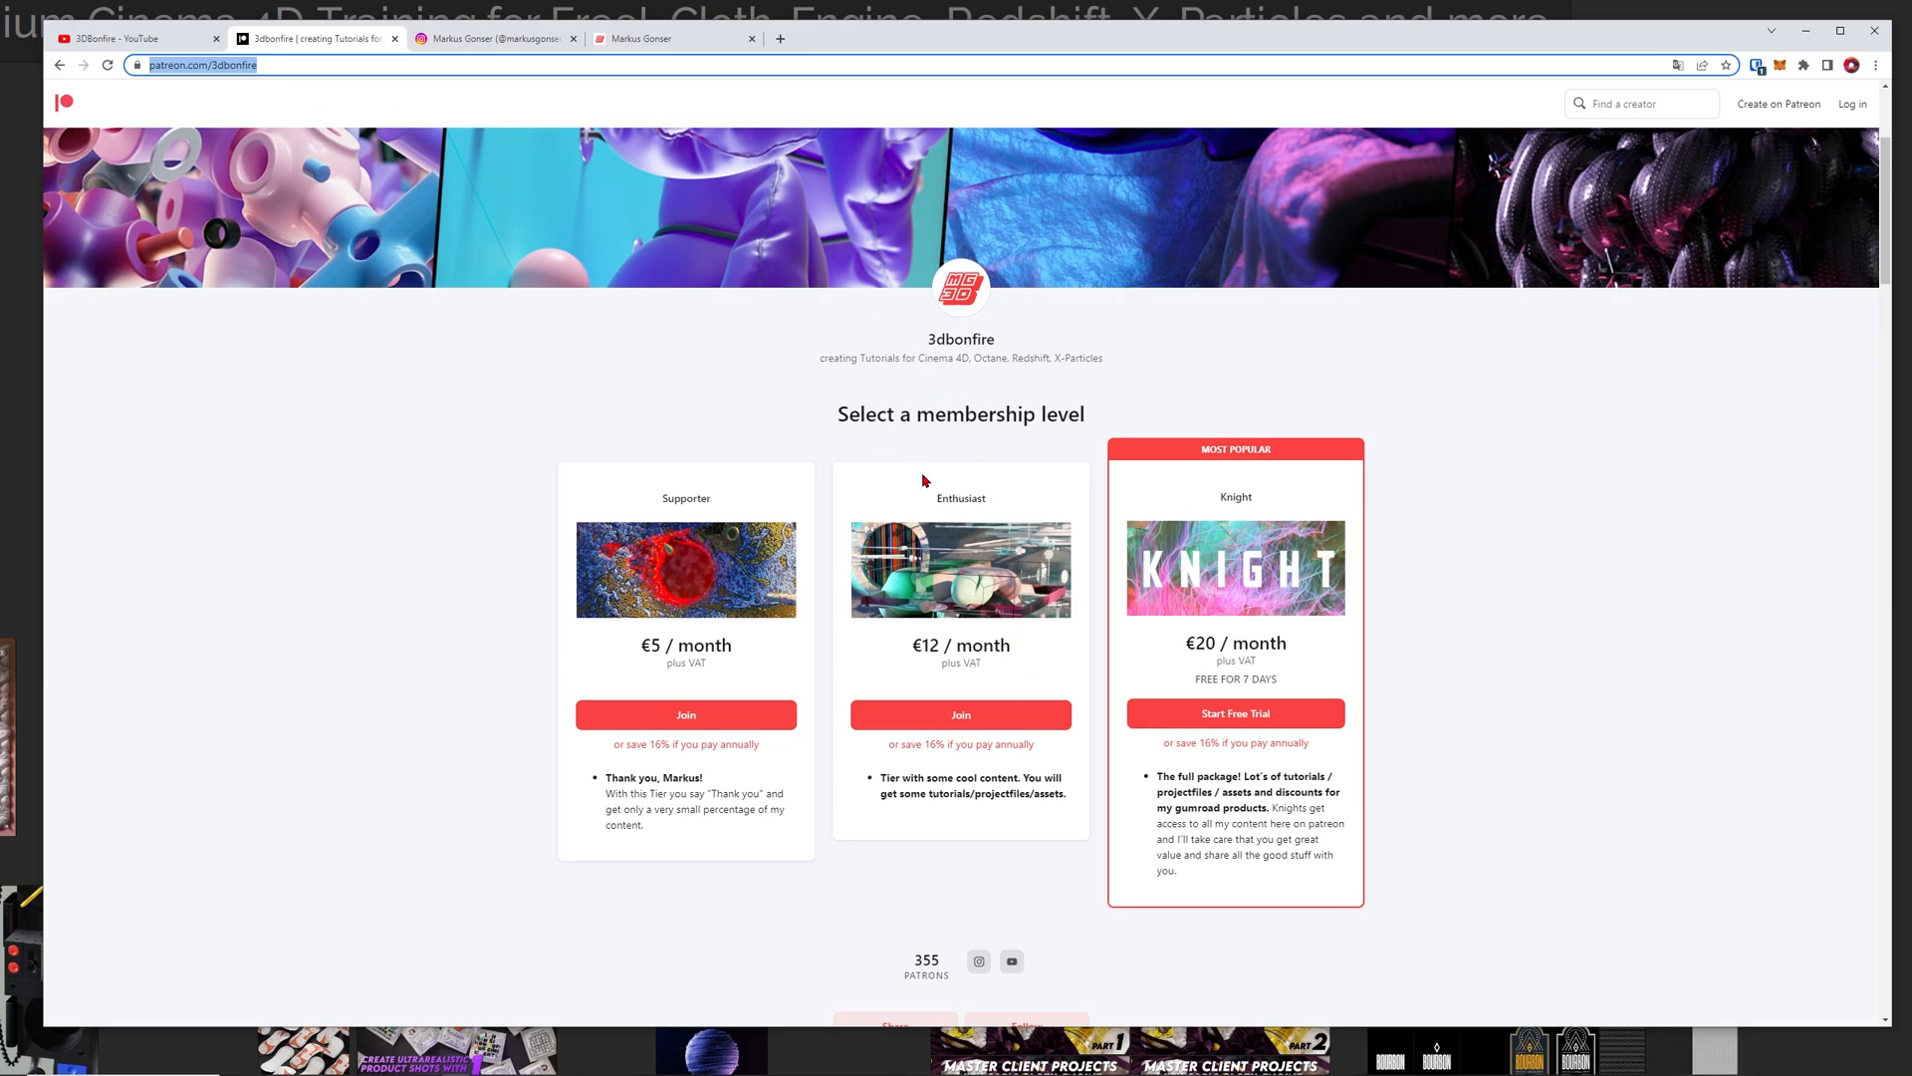
pyautogui.moveTo(969, 542)
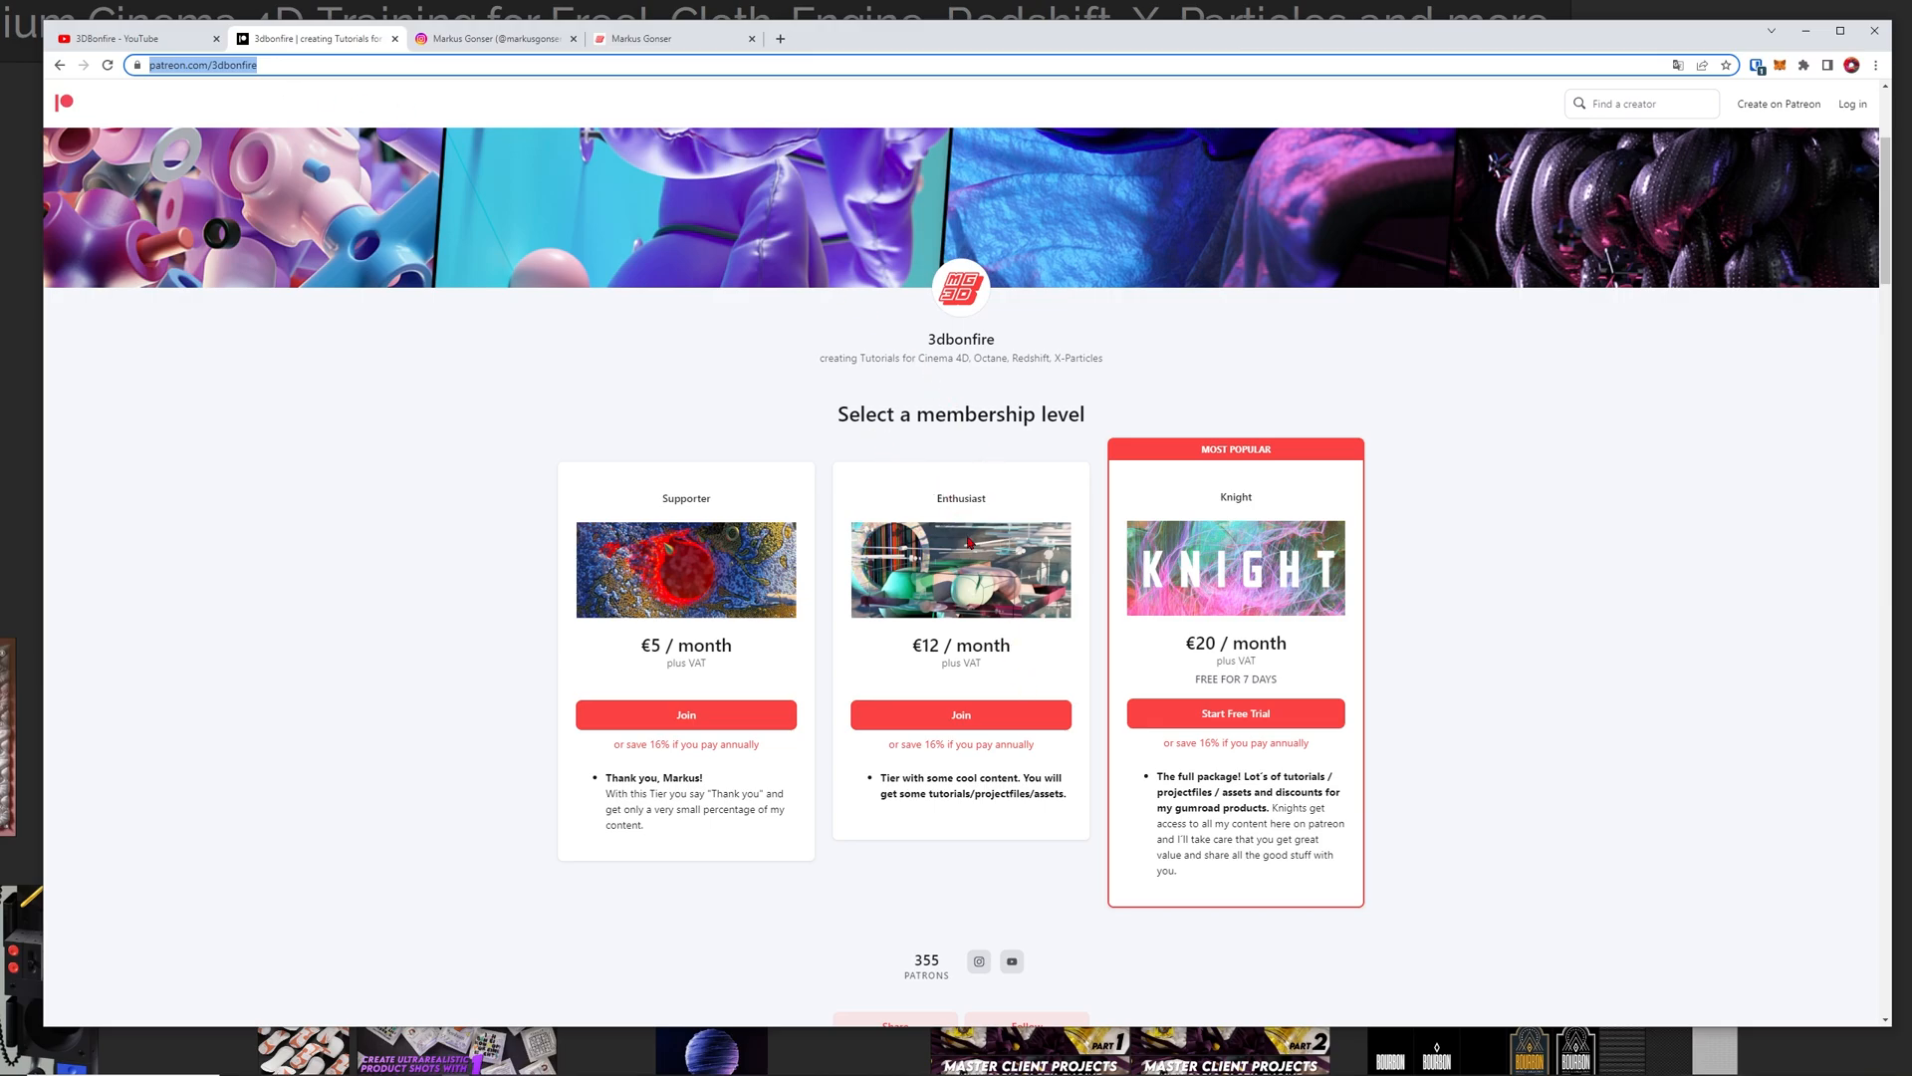
pyautogui.moveTo(1234, 713)
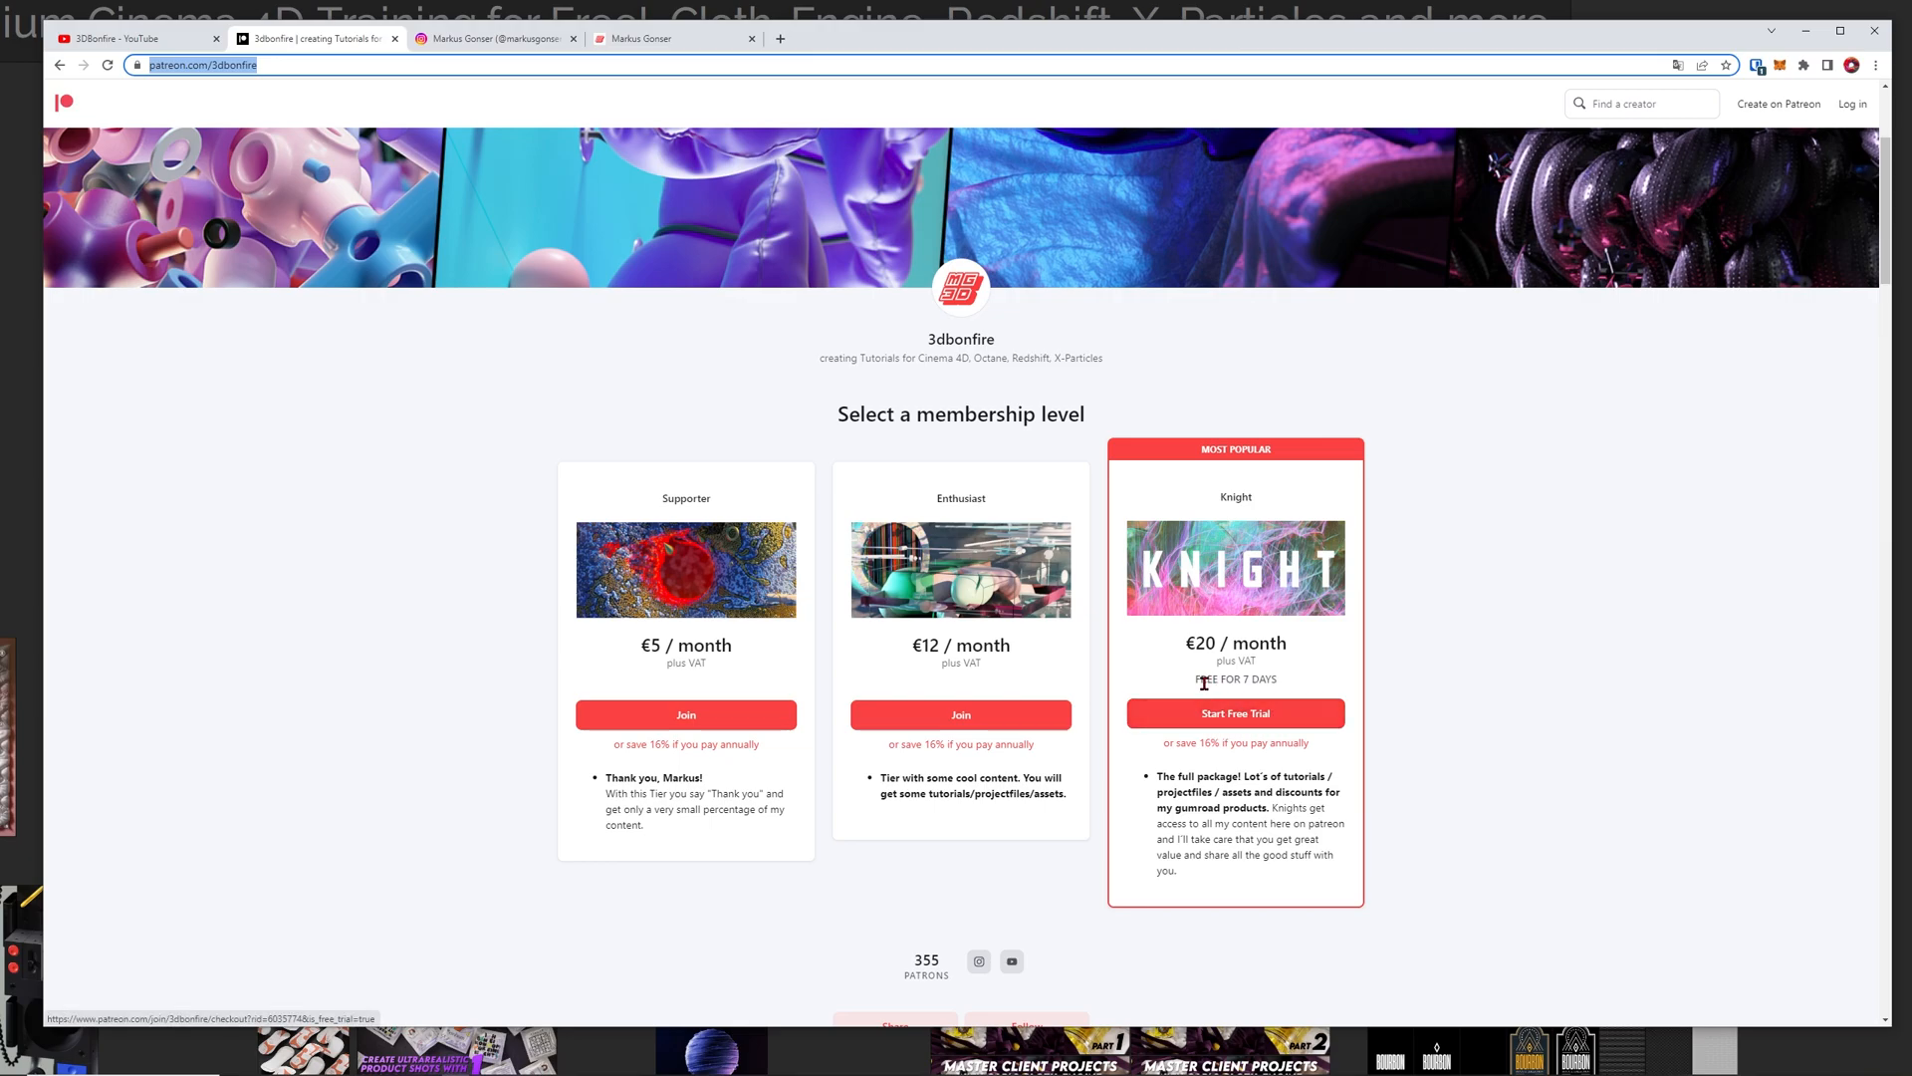
pyautogui.doubleClick(1235, 679)
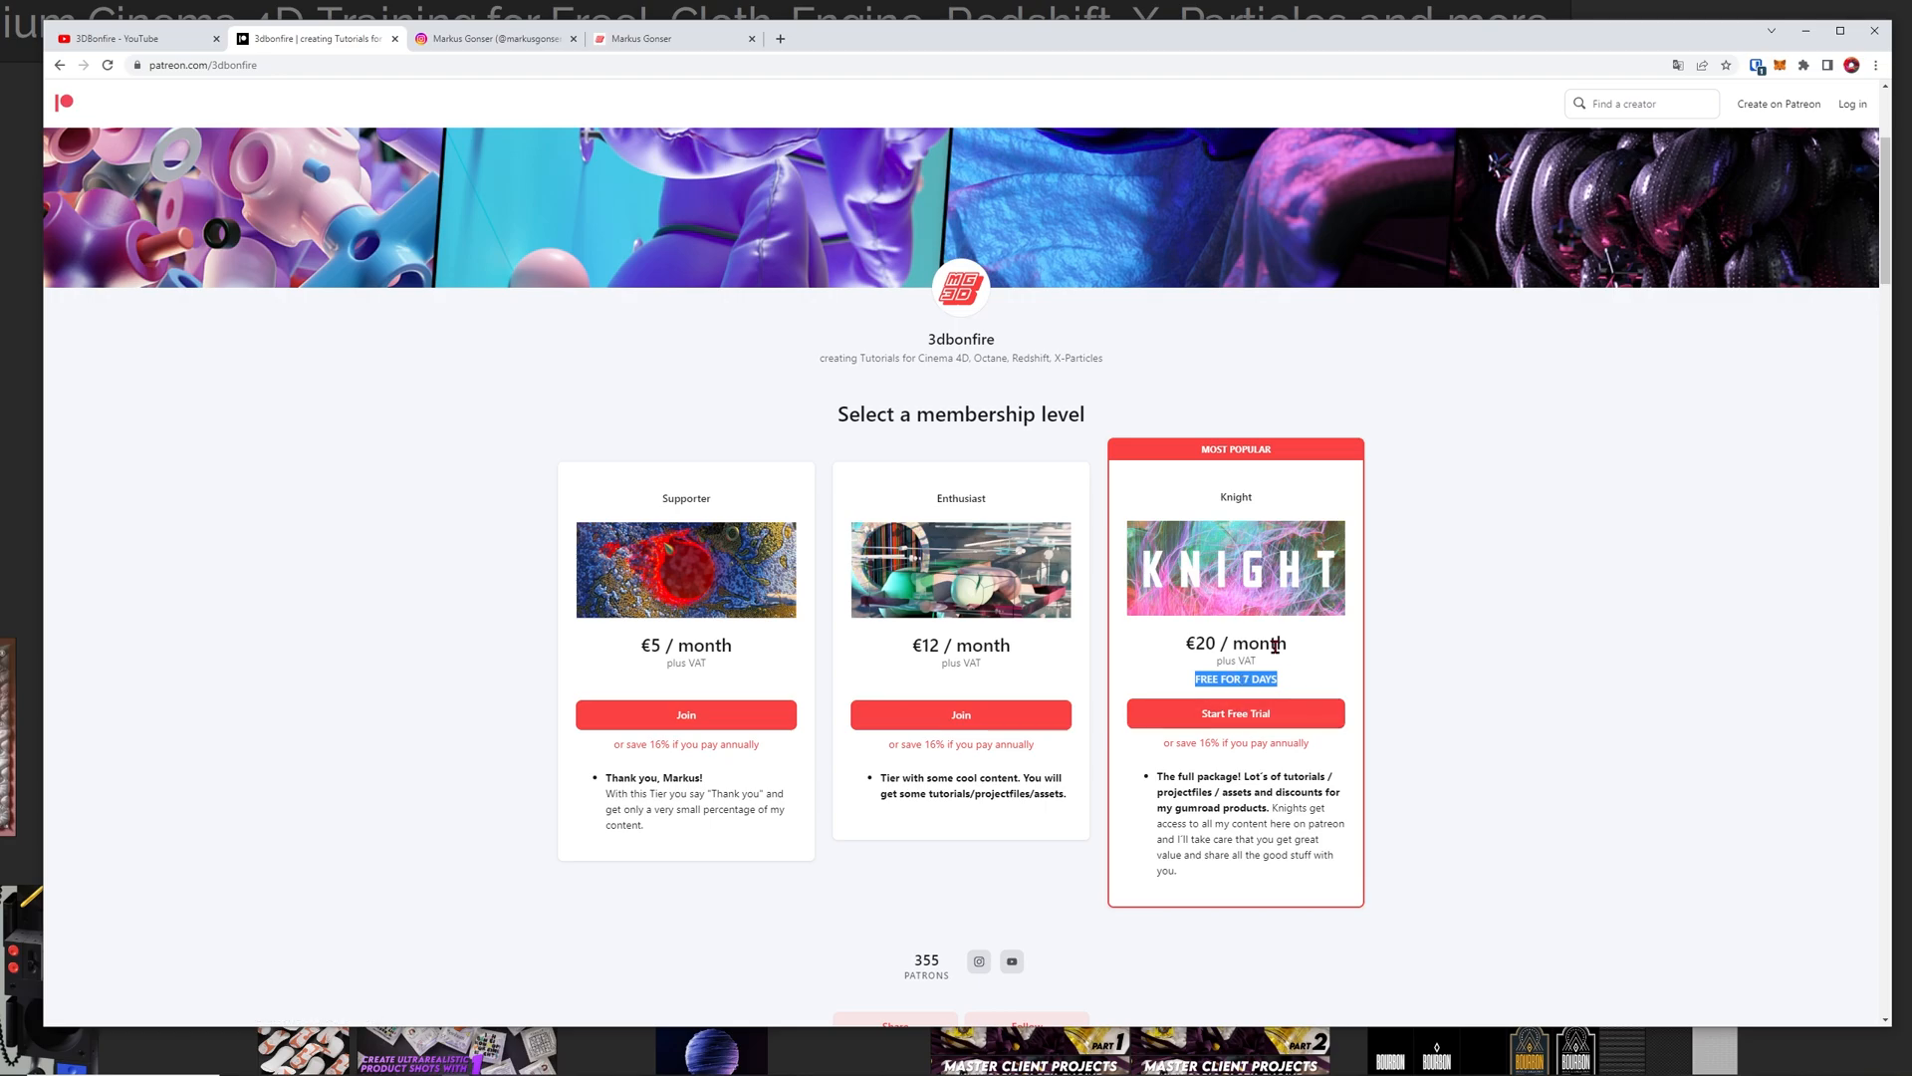
pyautogui.moveTo(1227, 626)
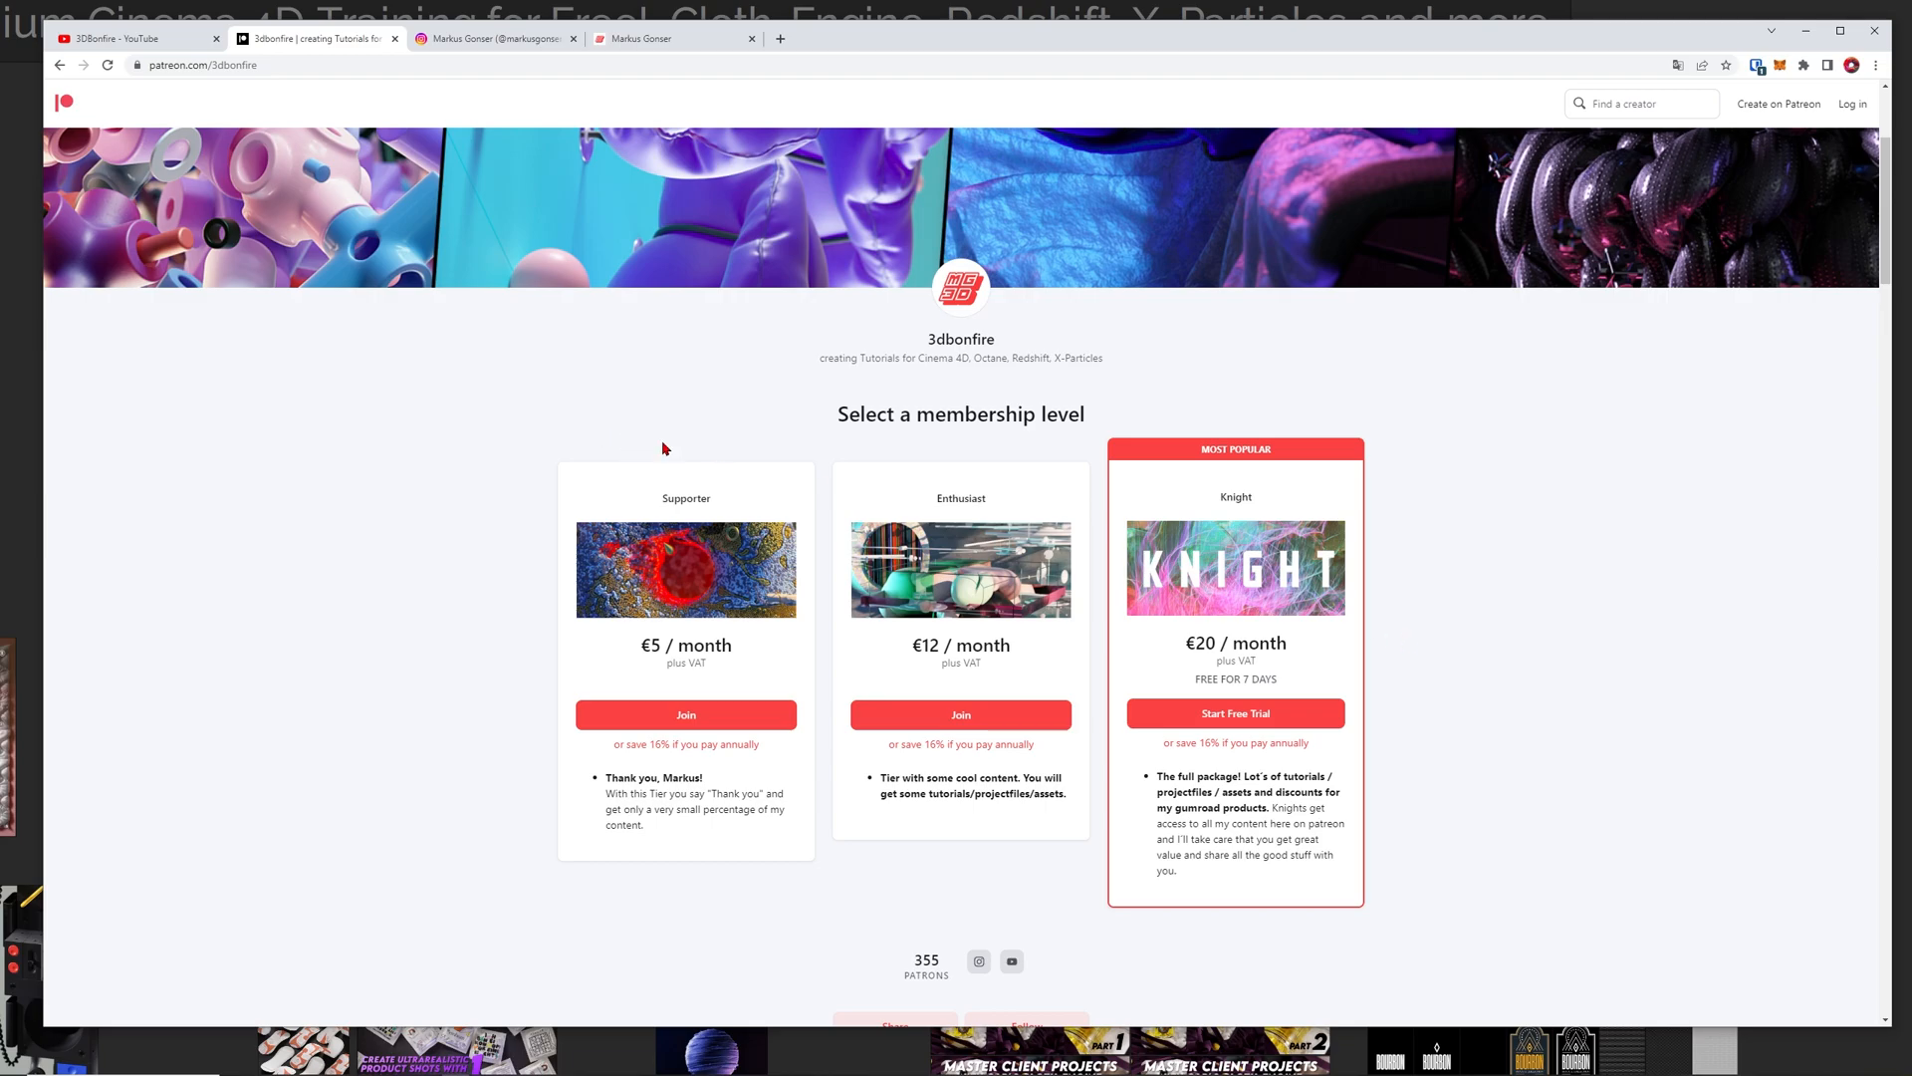
pyautogui.moveTo(700, 450)
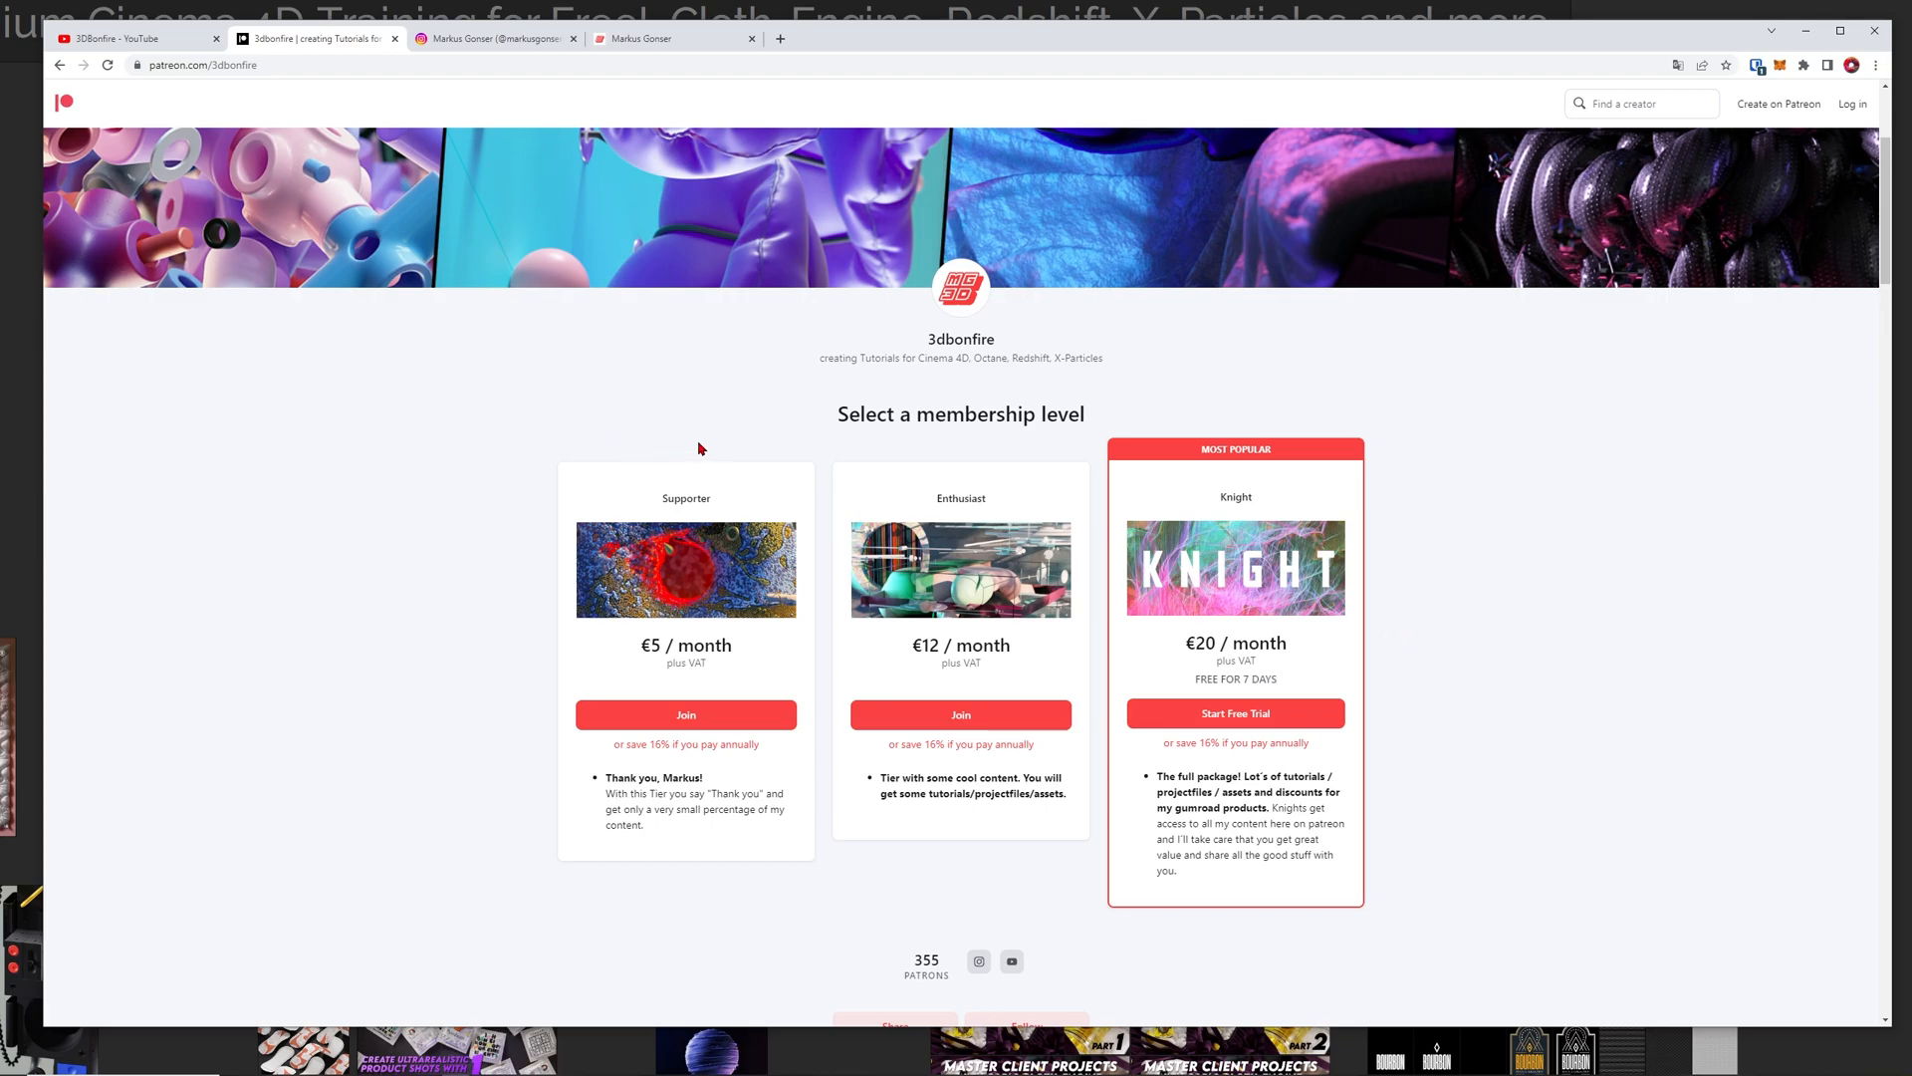
pyautogui.moveTo(756, 445)
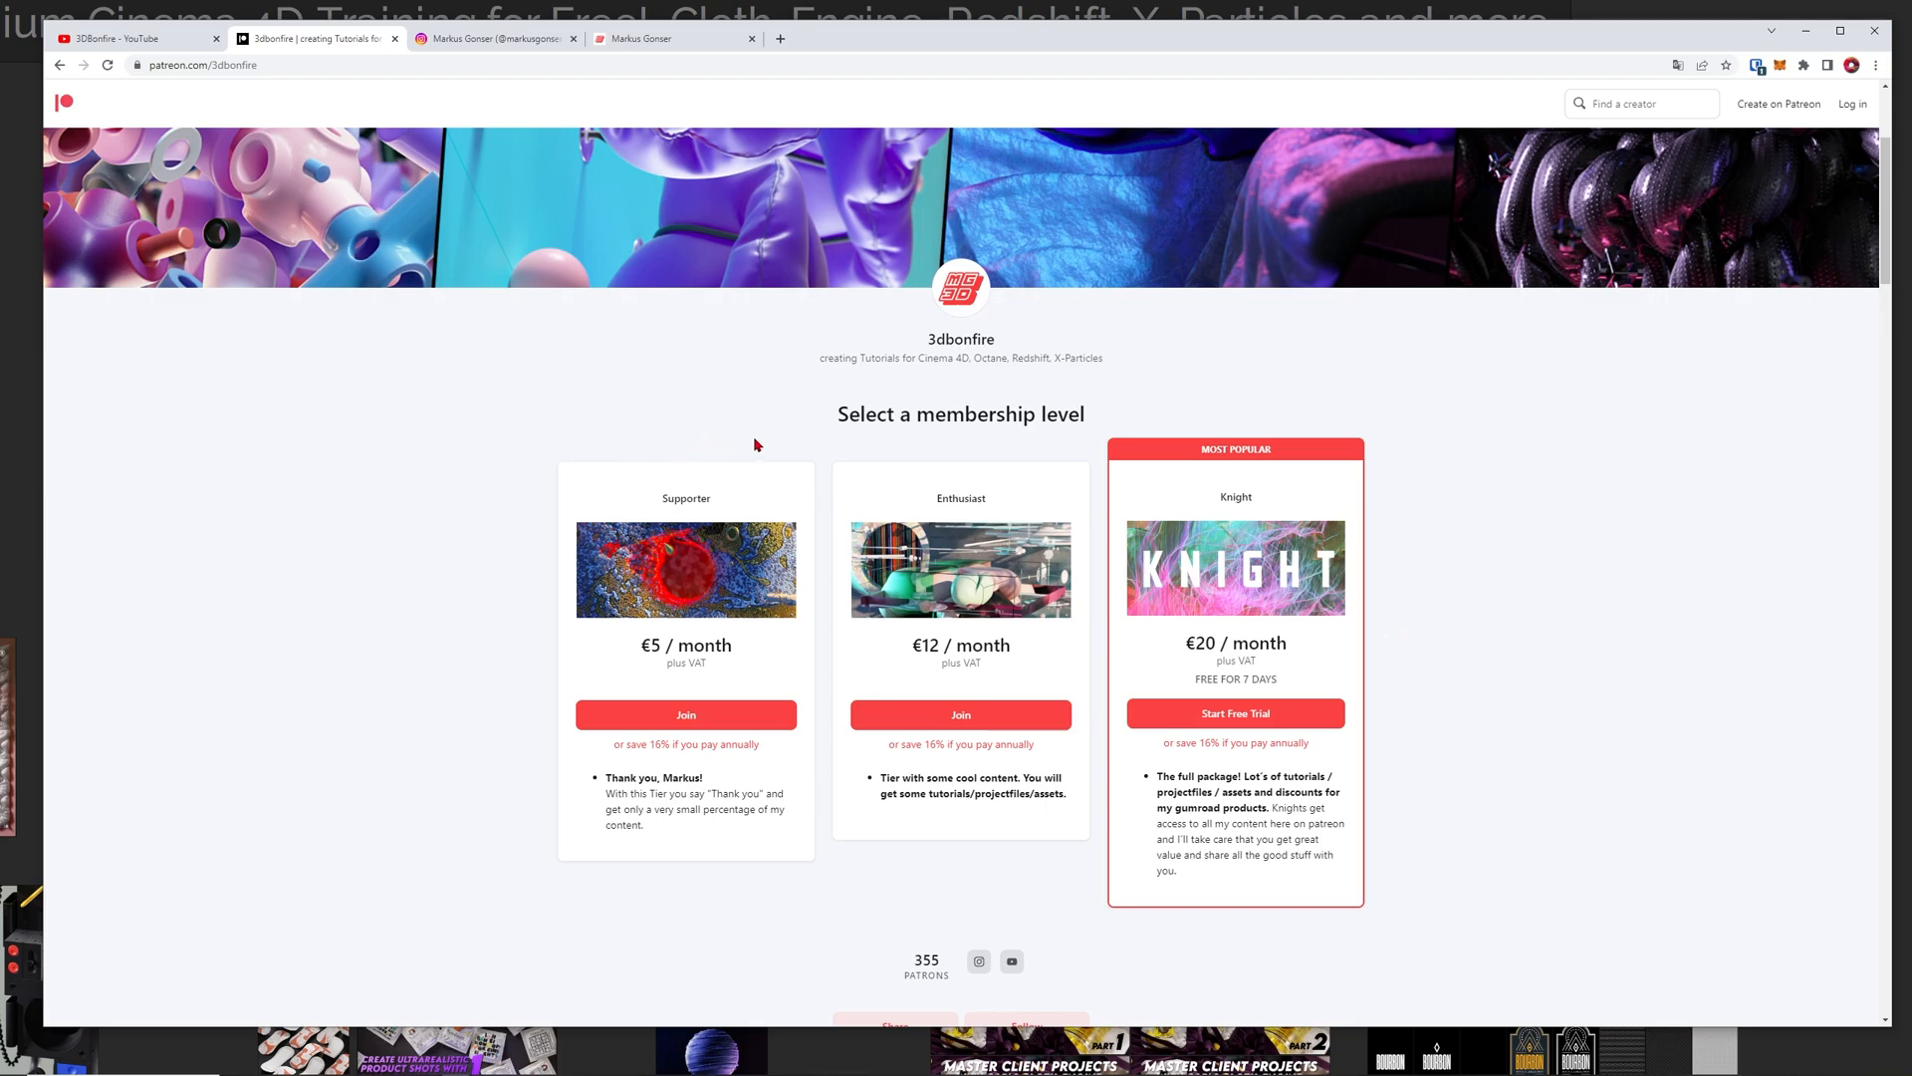
pyautogui.moveTo(1265, 646)
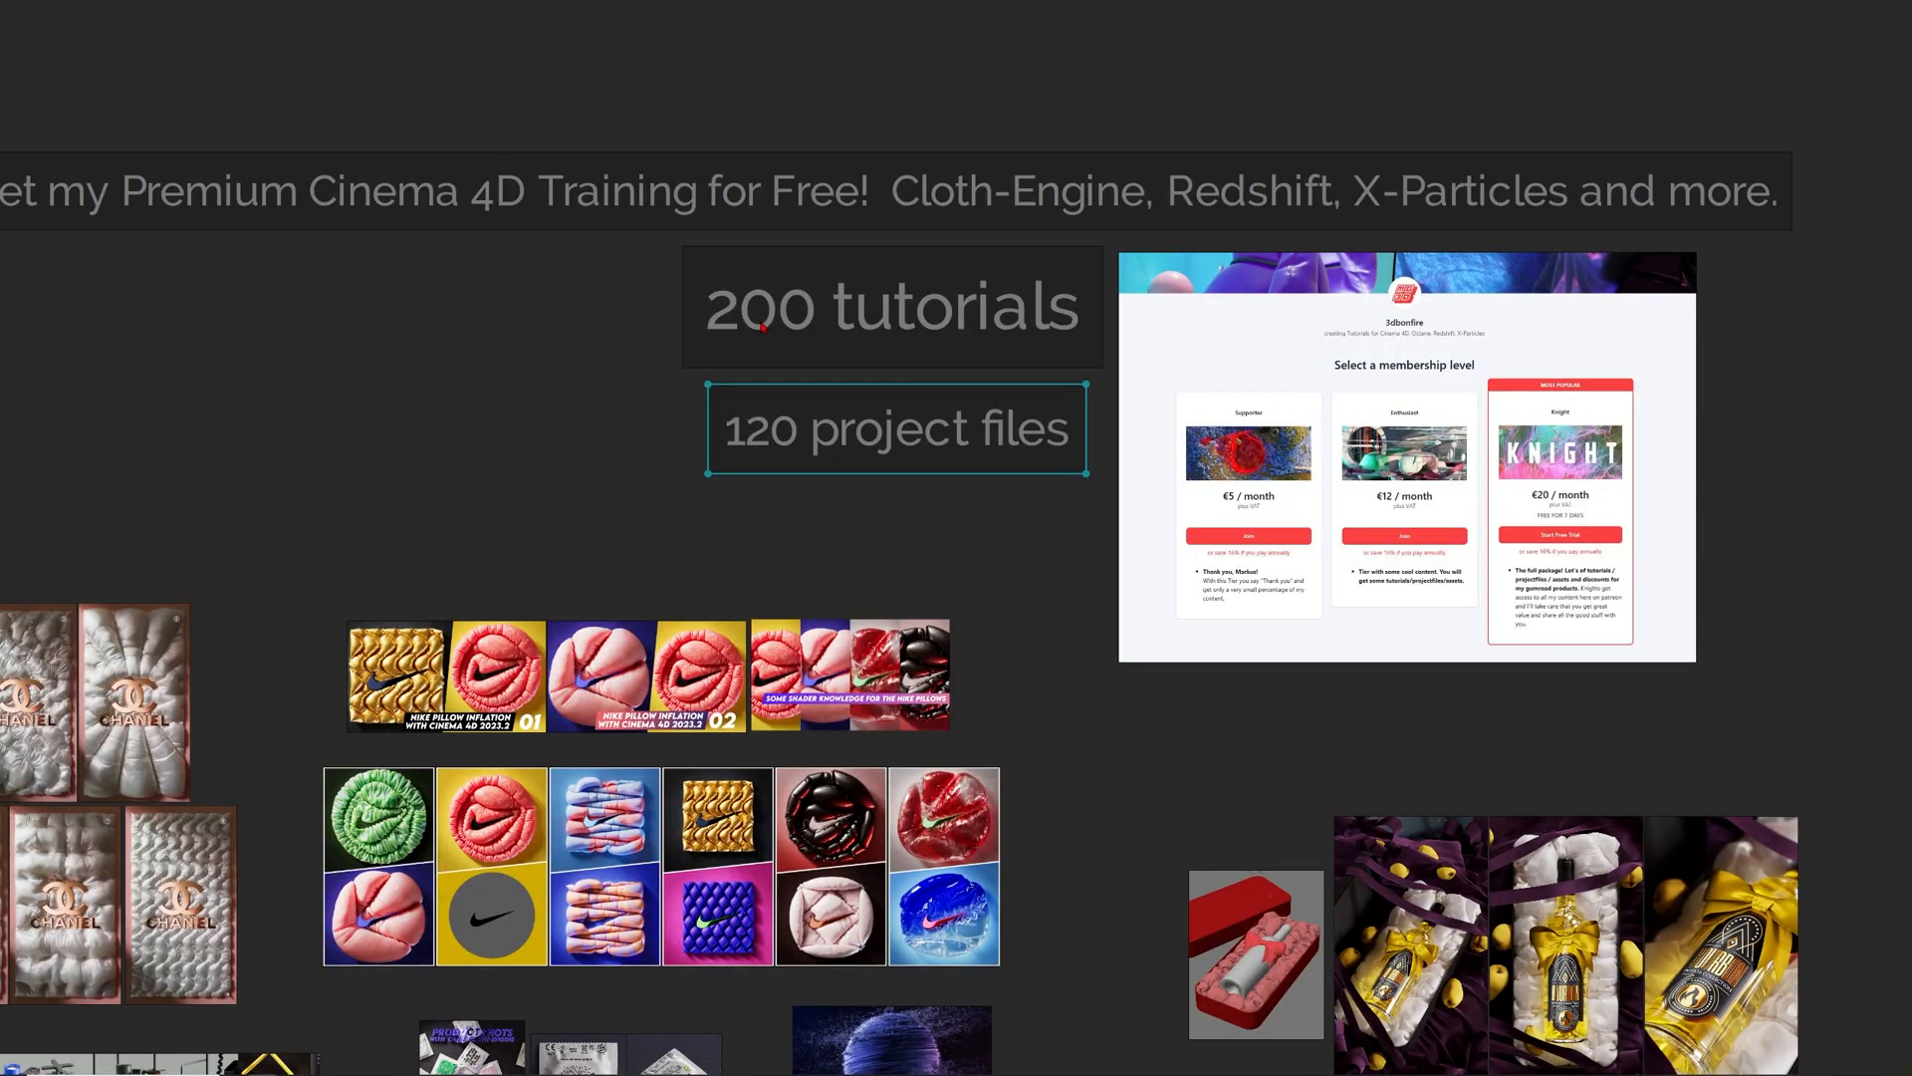
# - Scroll across the board of Cinema 4D renders and the 200-tutorials, 120-project-files stats
pyautogui.scroll(-3)
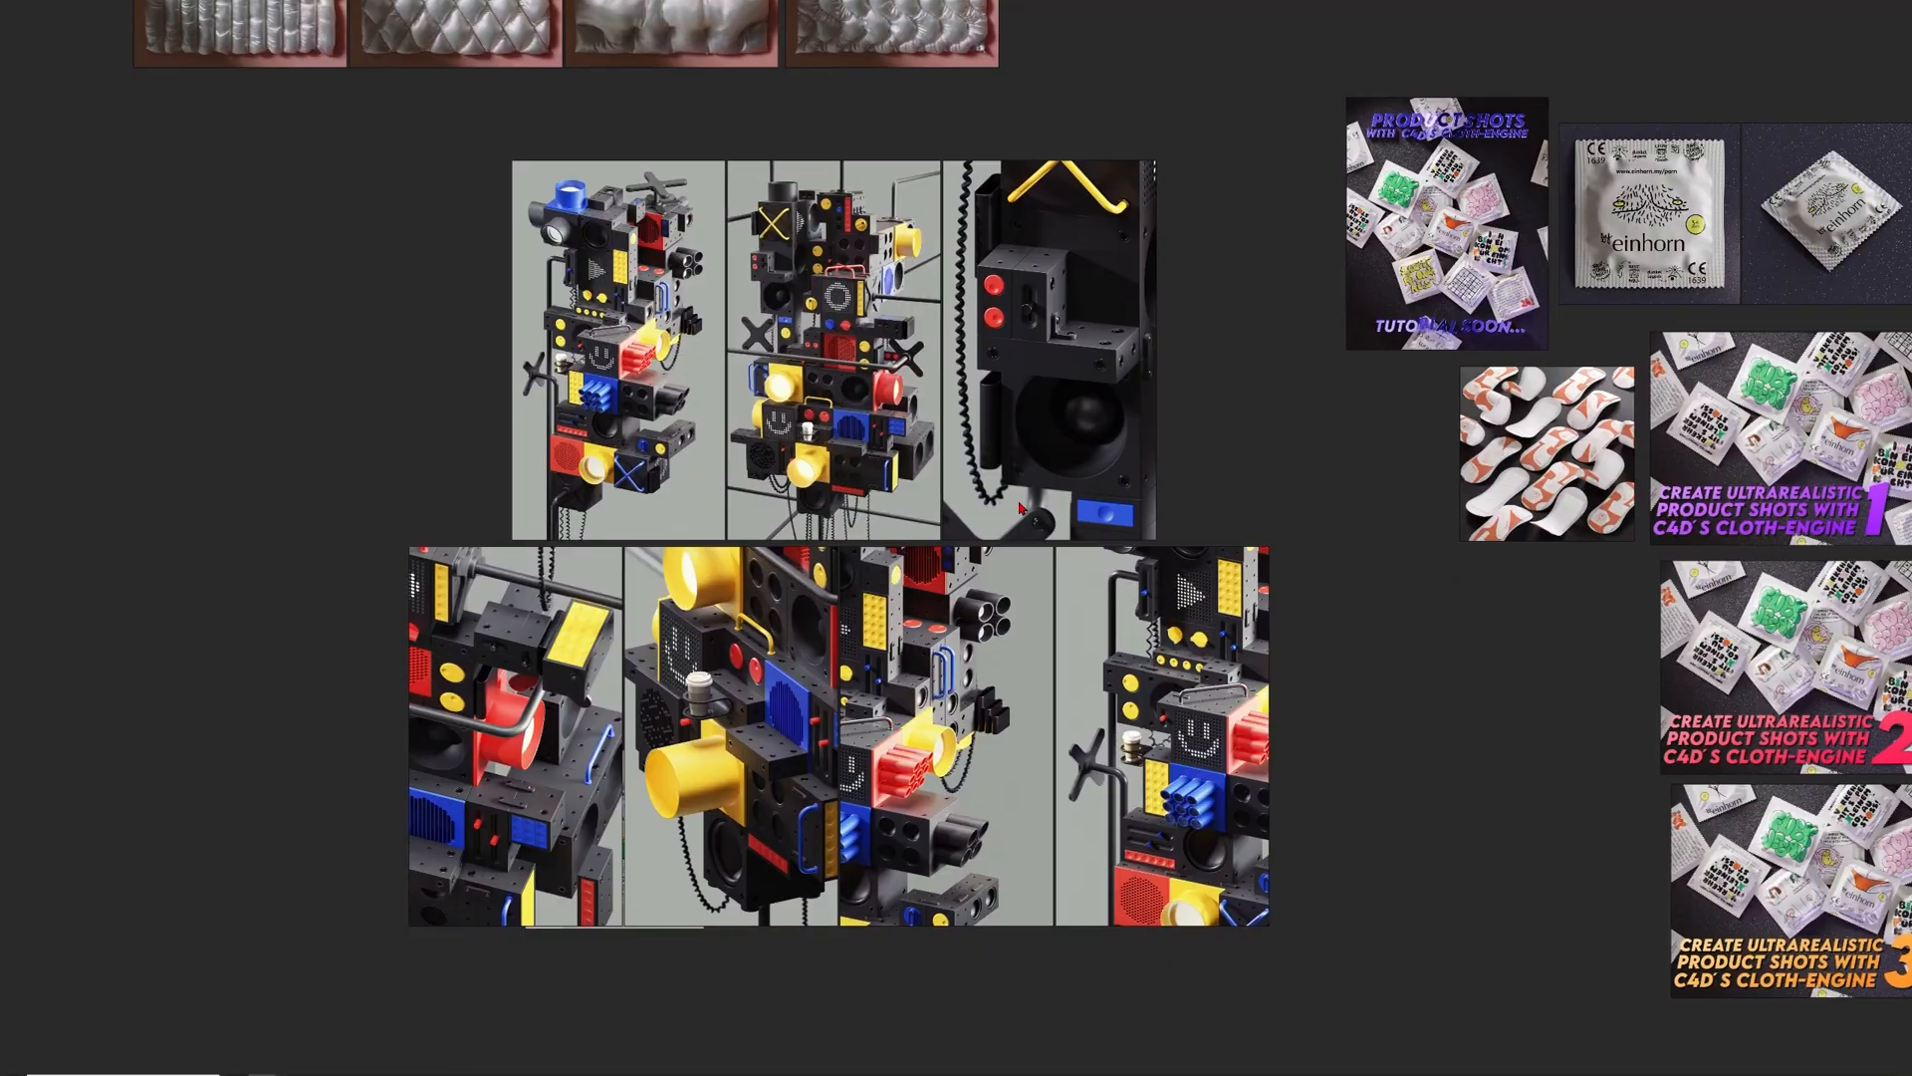
pyautogui.scroll(3)
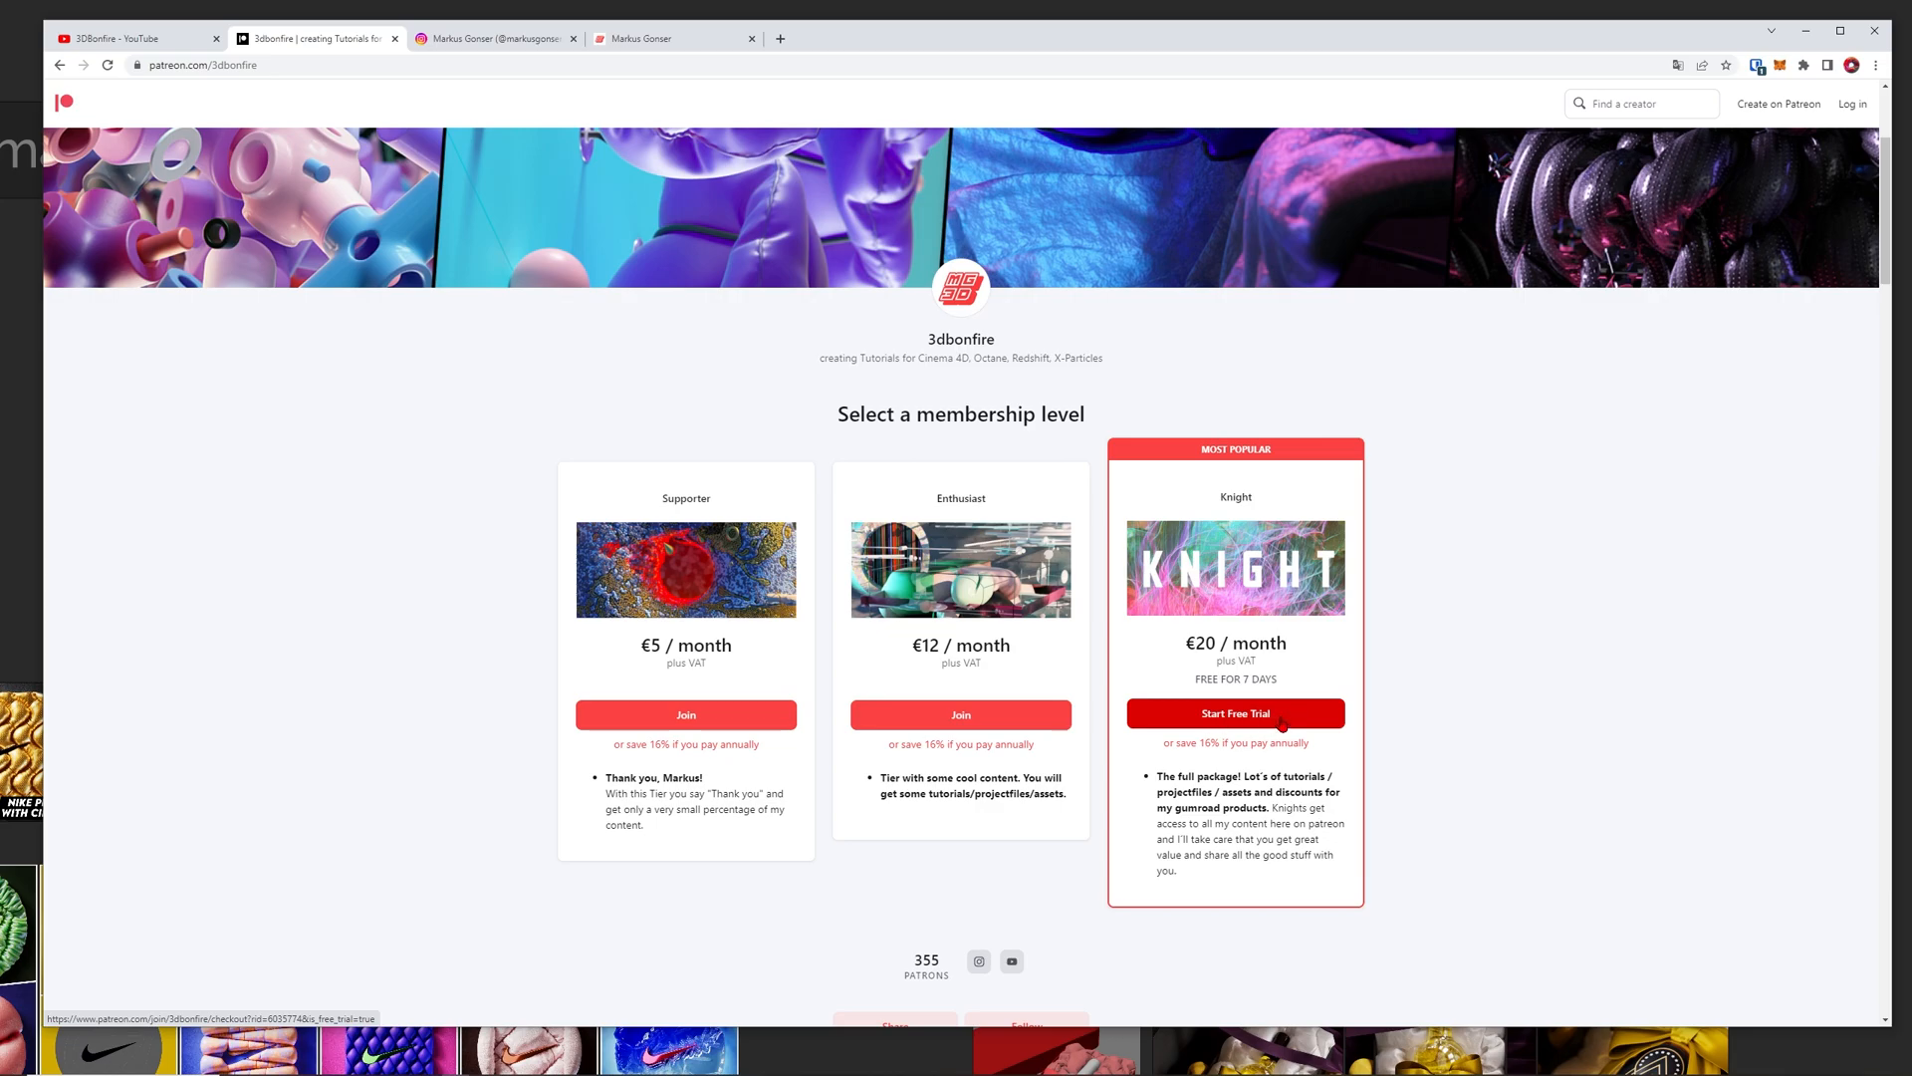
pyautogui.moveTo(1284, 686)
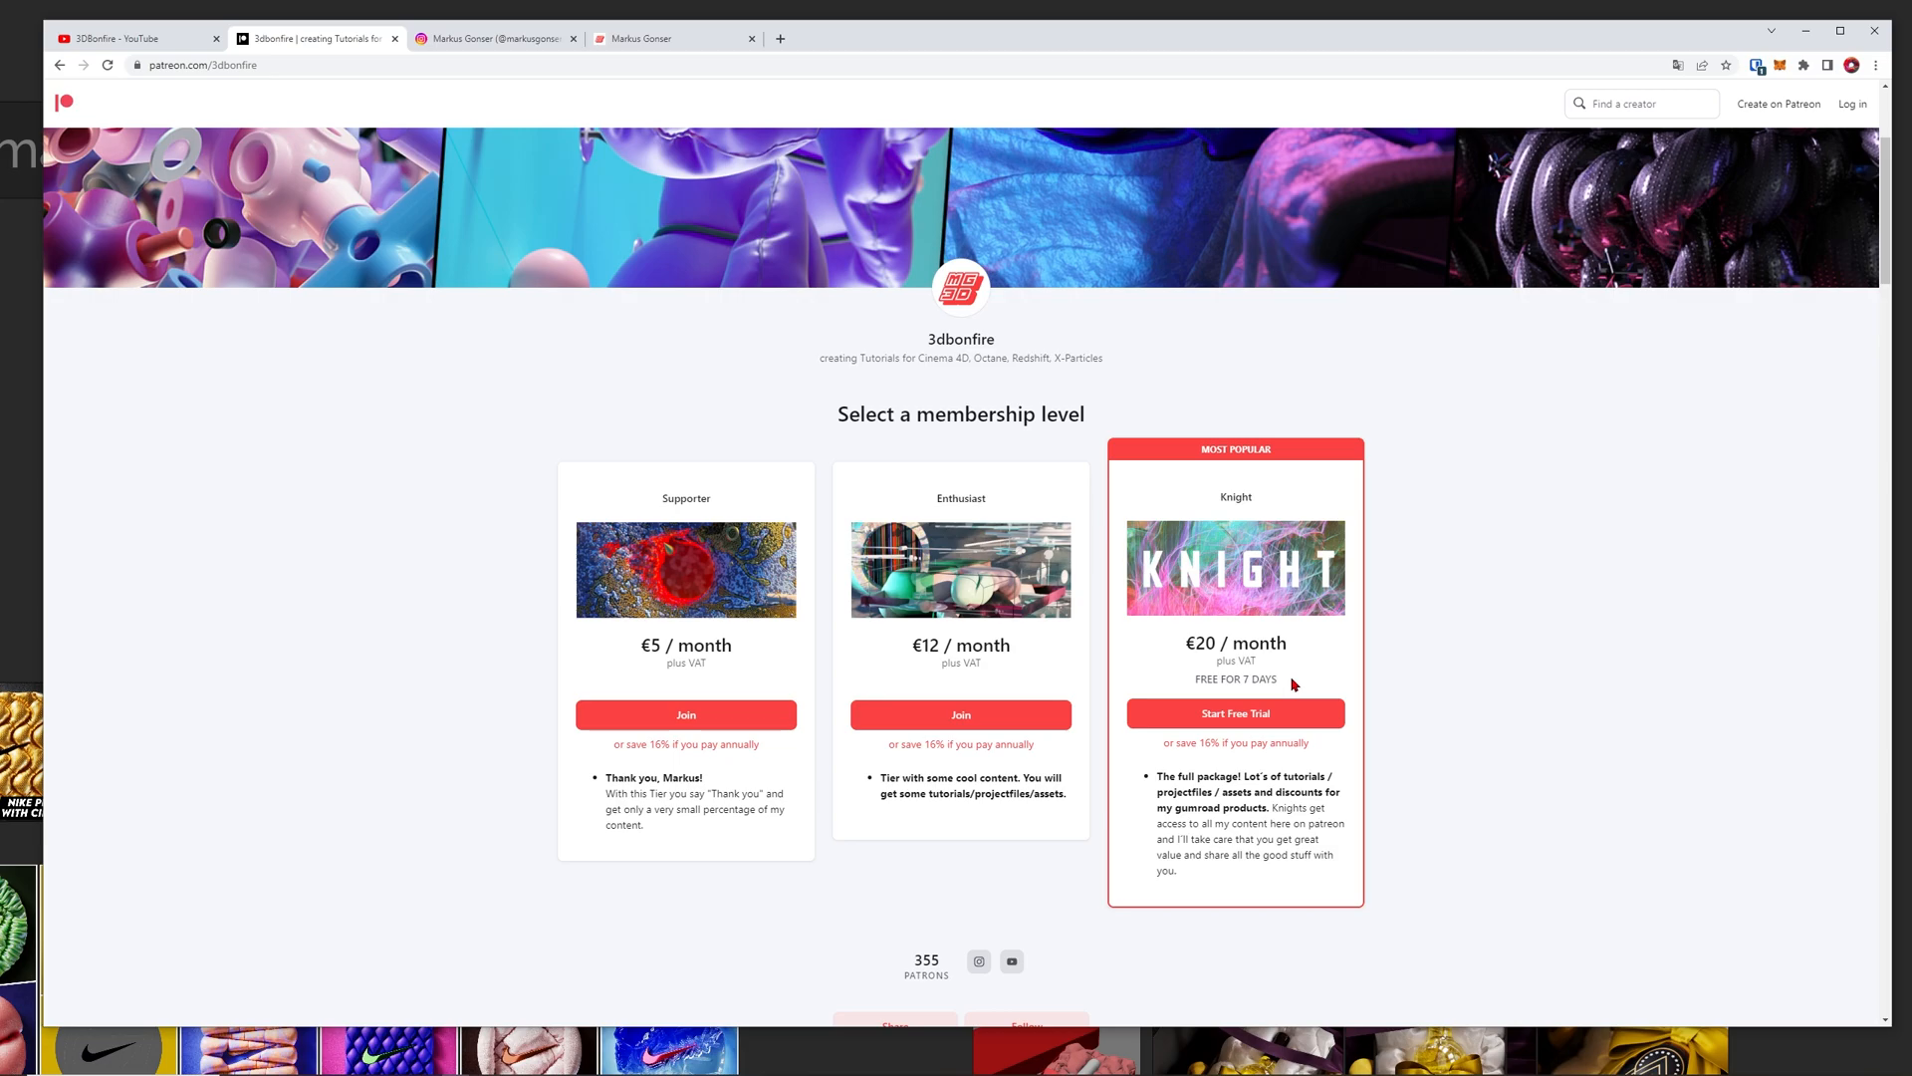
# - Switch to the Markus Gonser Gumroad storefront listing 10 digital-artist products
pyautogui.click(669, 38)
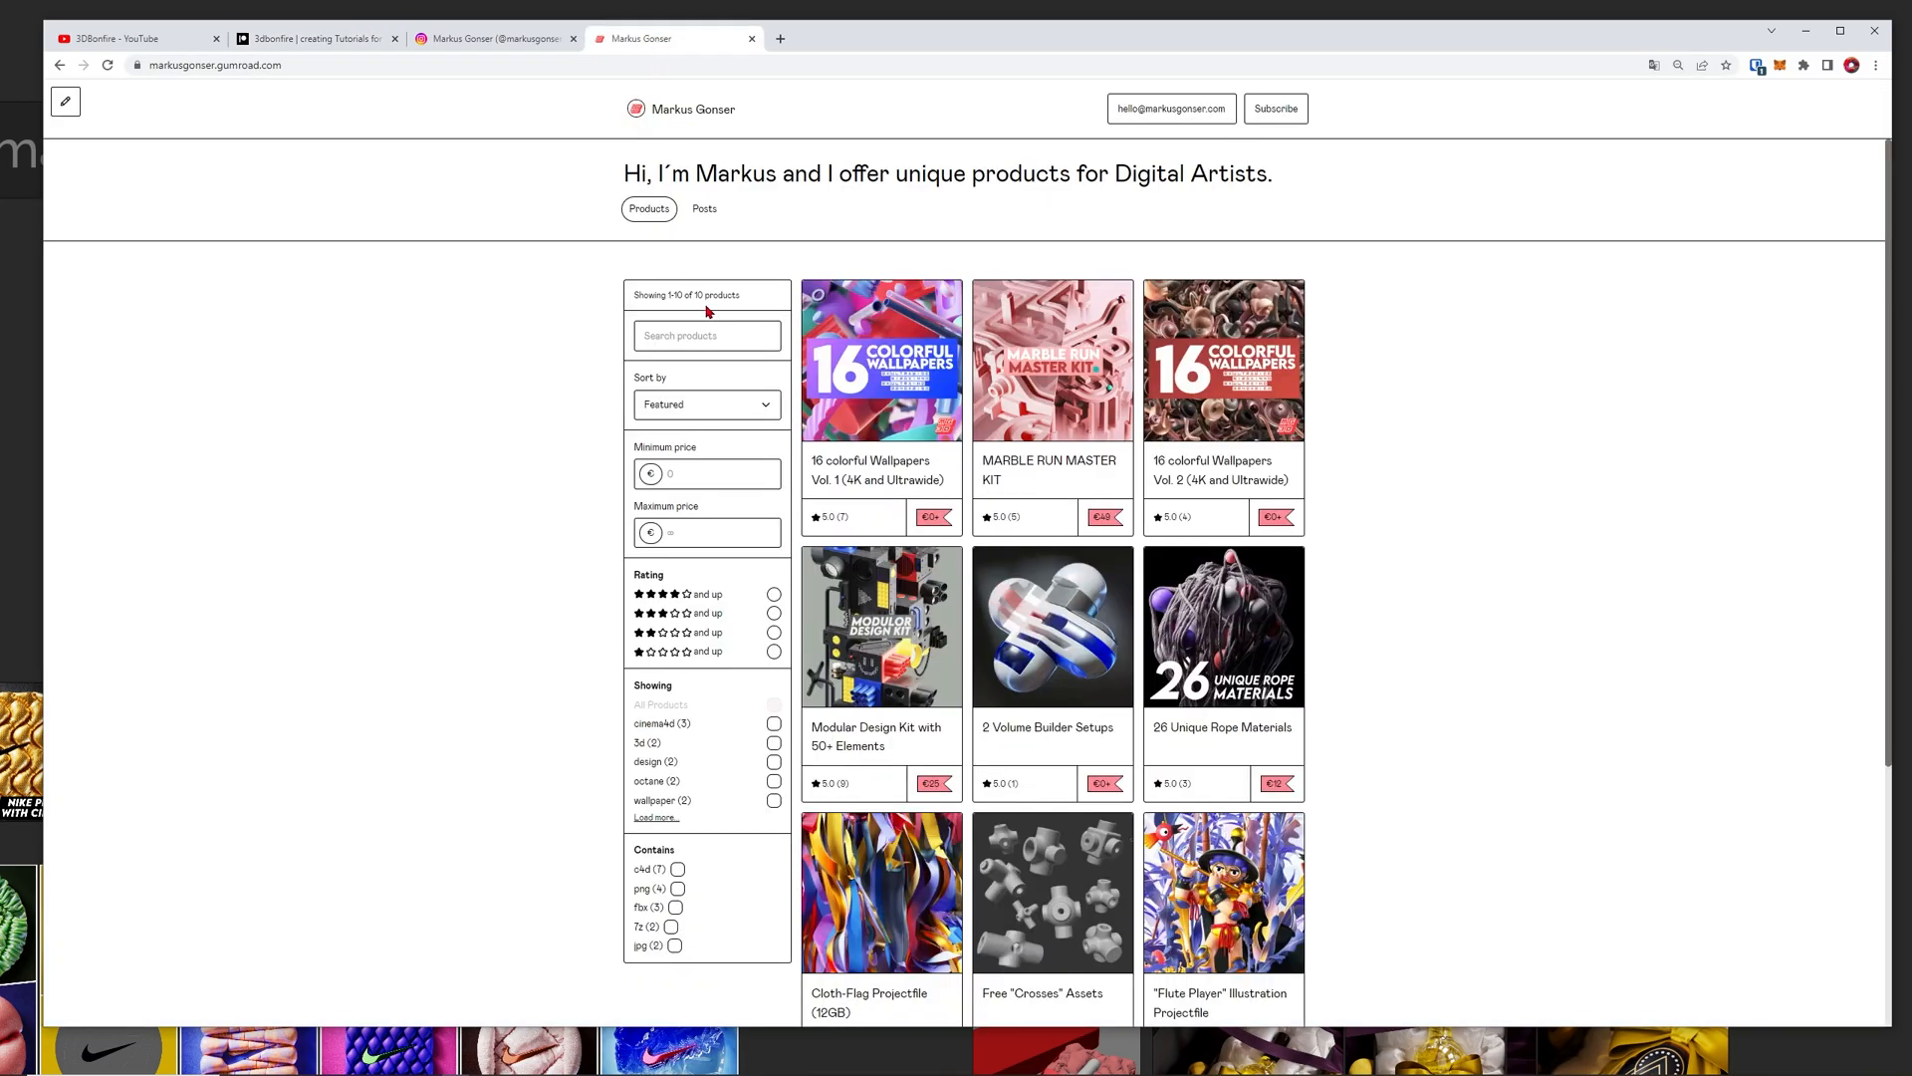
# - Visit the markusgonser3d Instagram profile, then the 3DBonfire YouTube channel's videos page
pyautogui.click(213, 65)
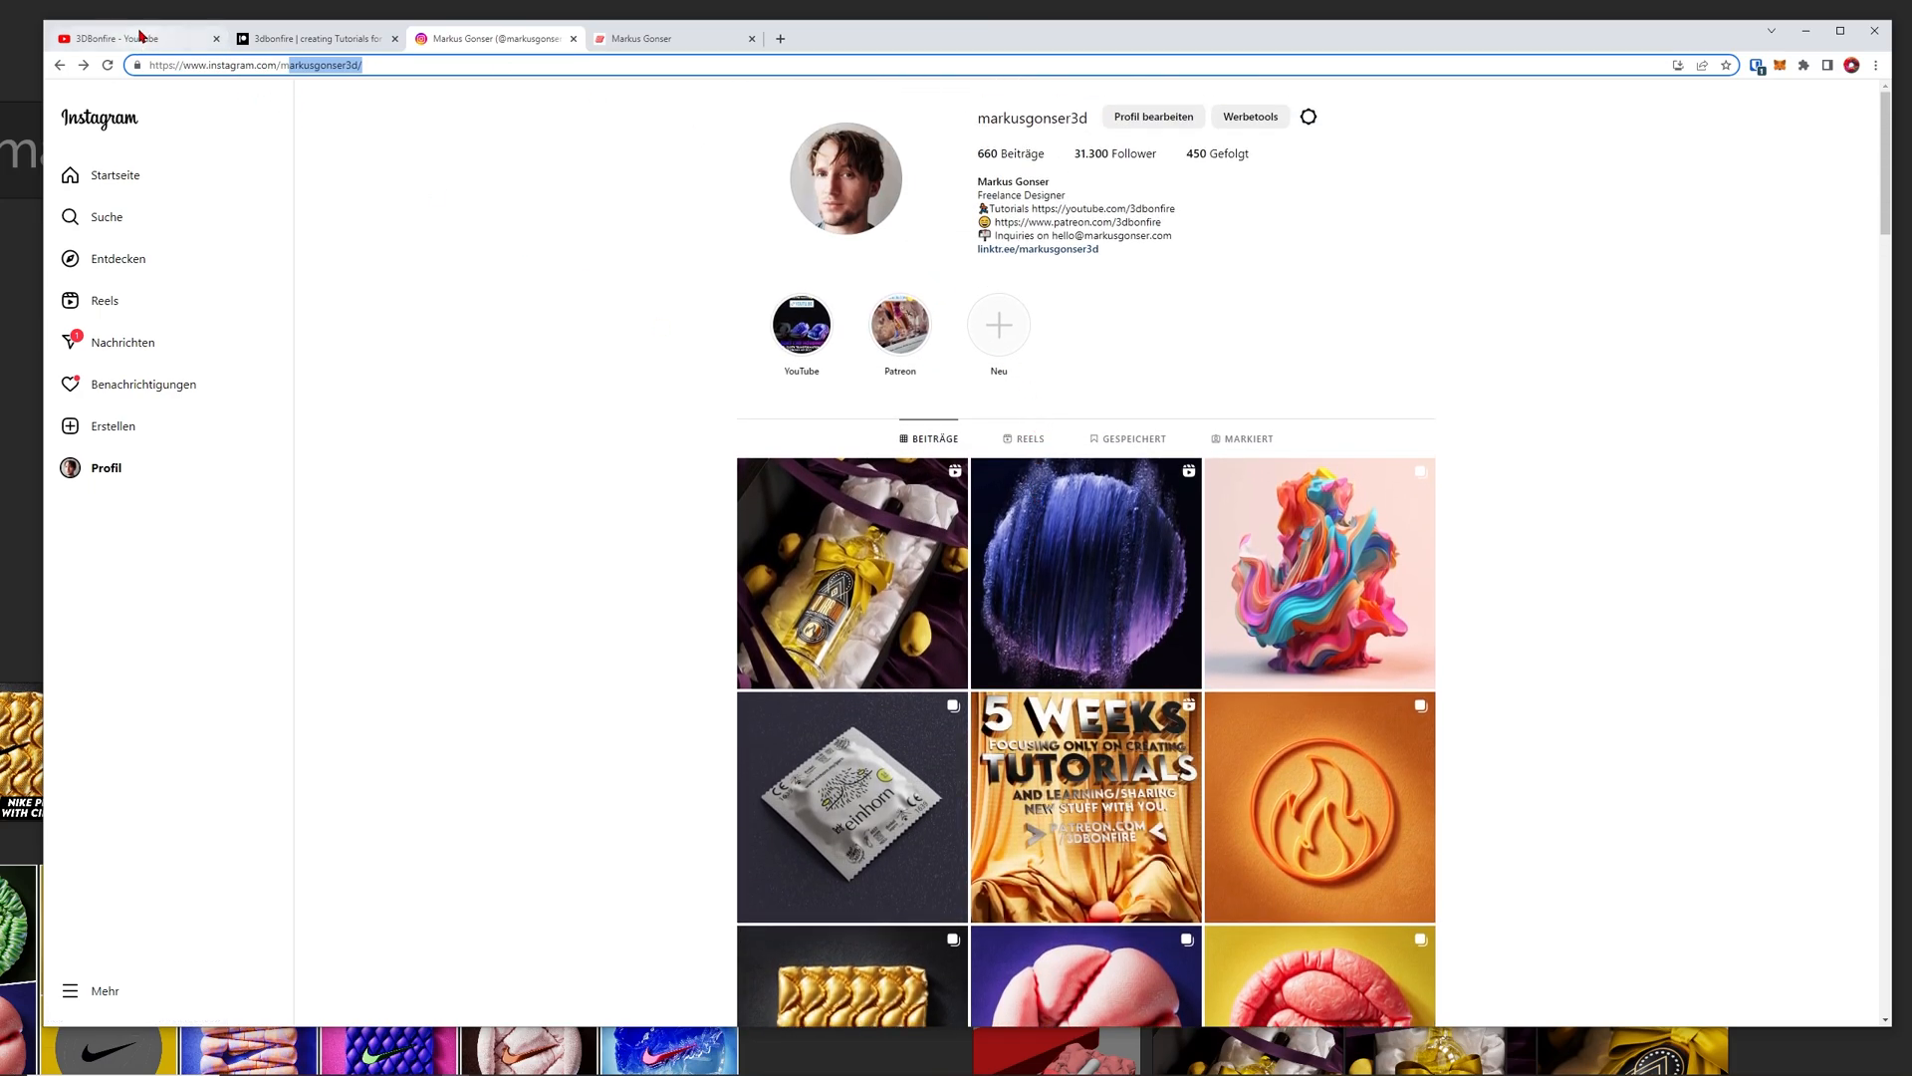
pyautogui.click(121, 38)
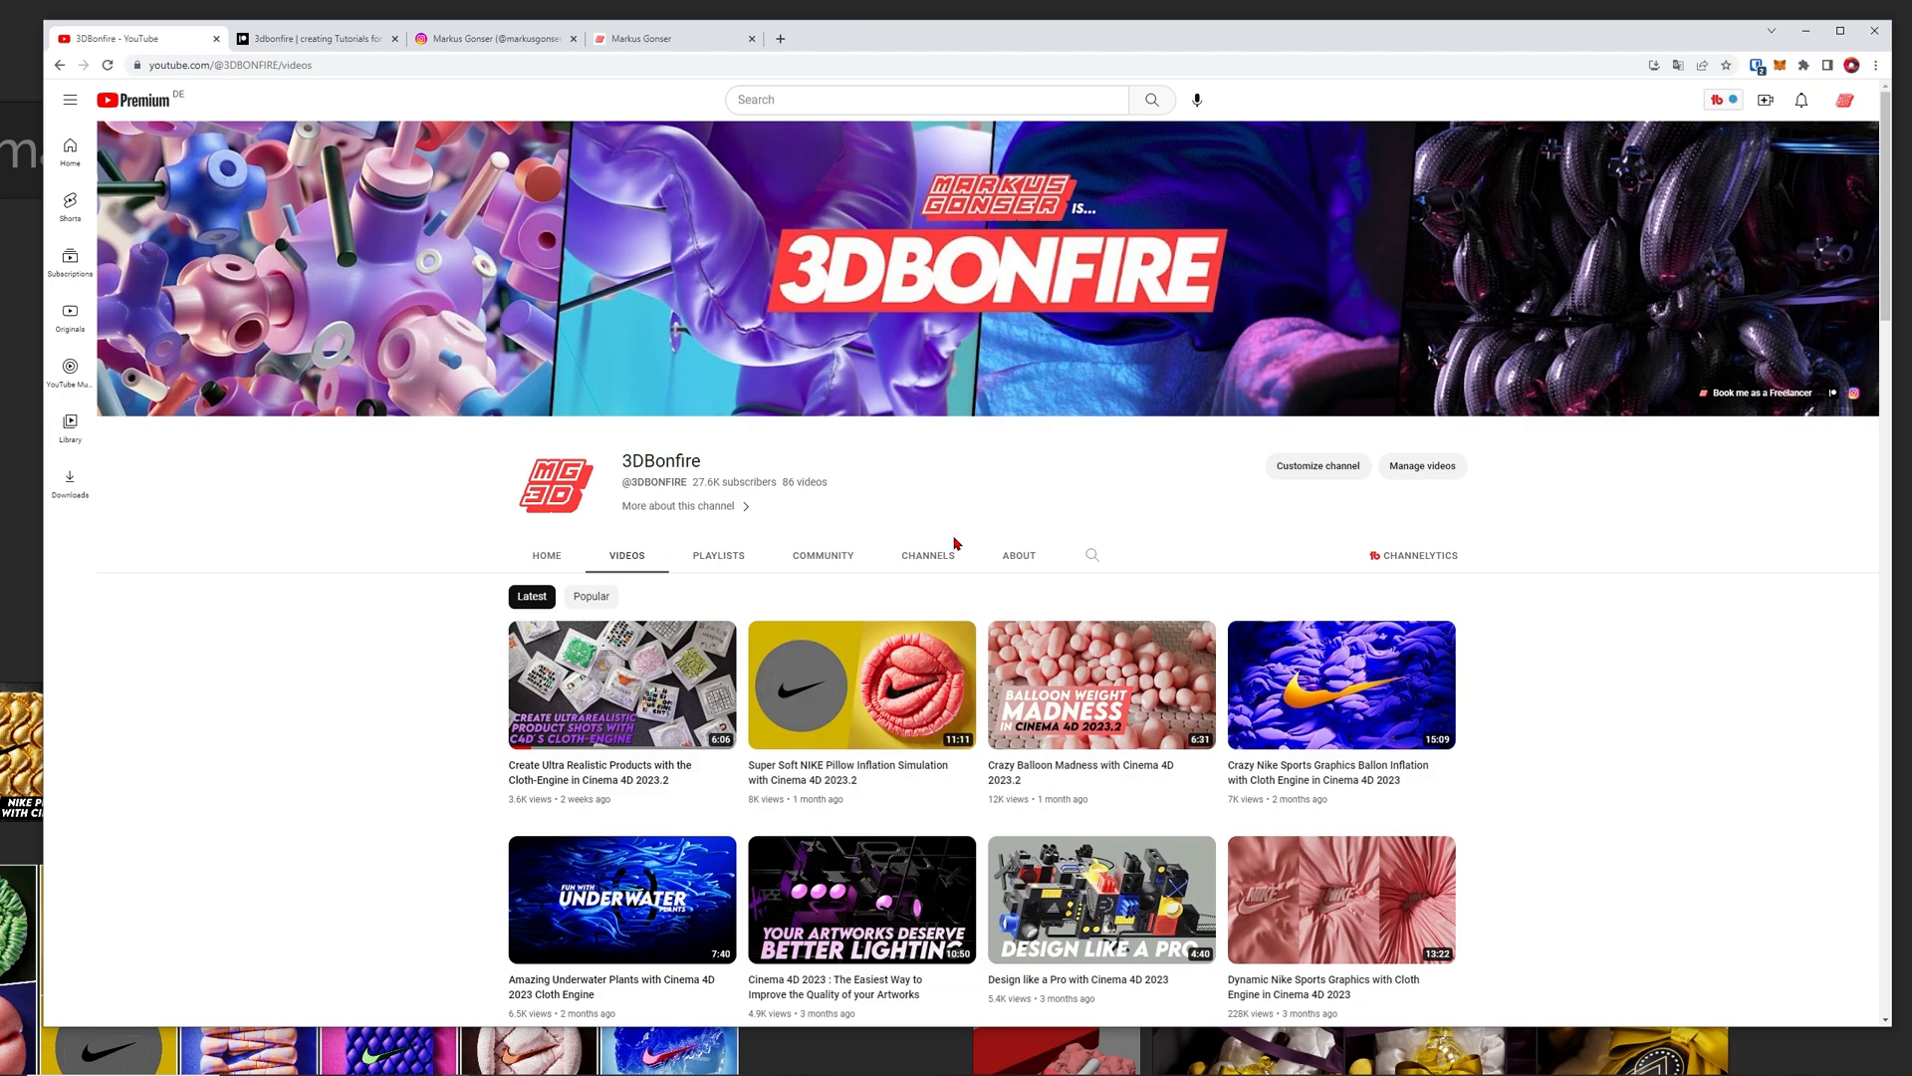
pyautogui.moveTo(1000, 616)
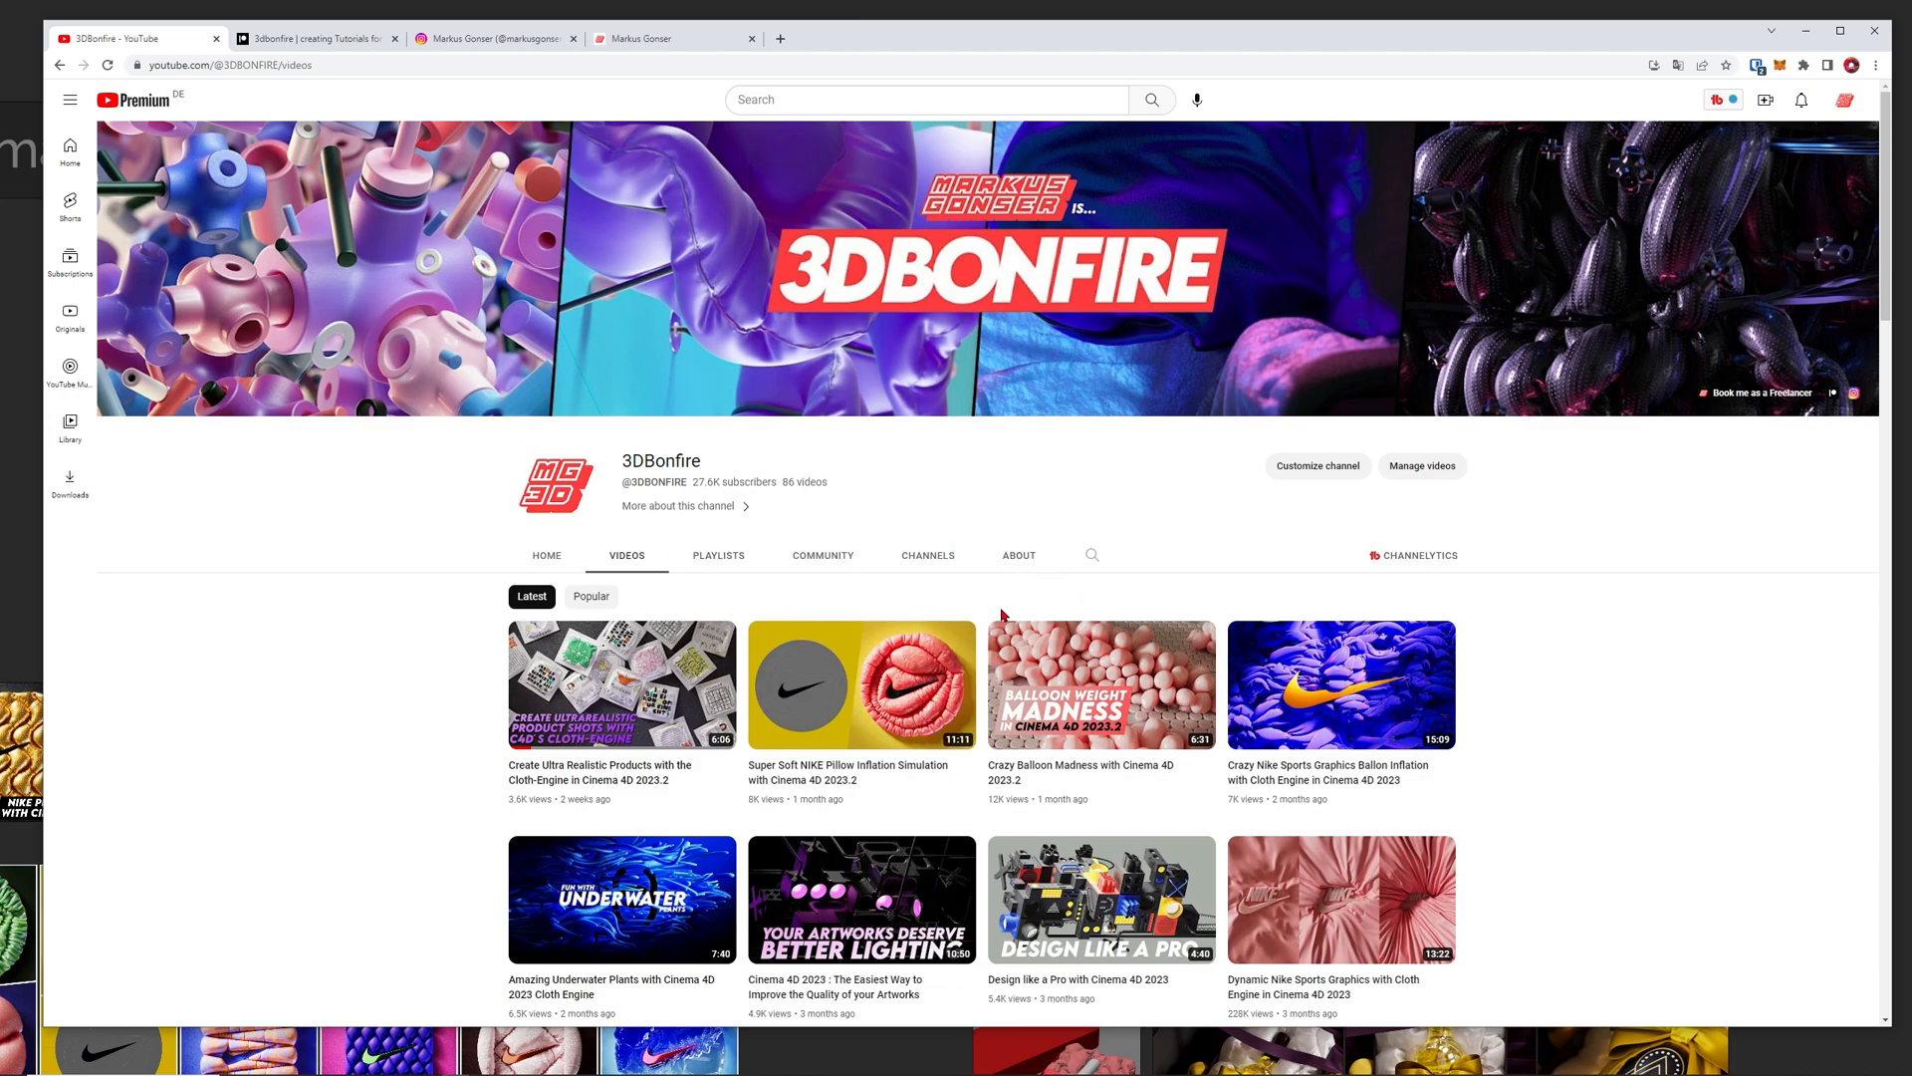
pyautogui.moveTo(989, 626)
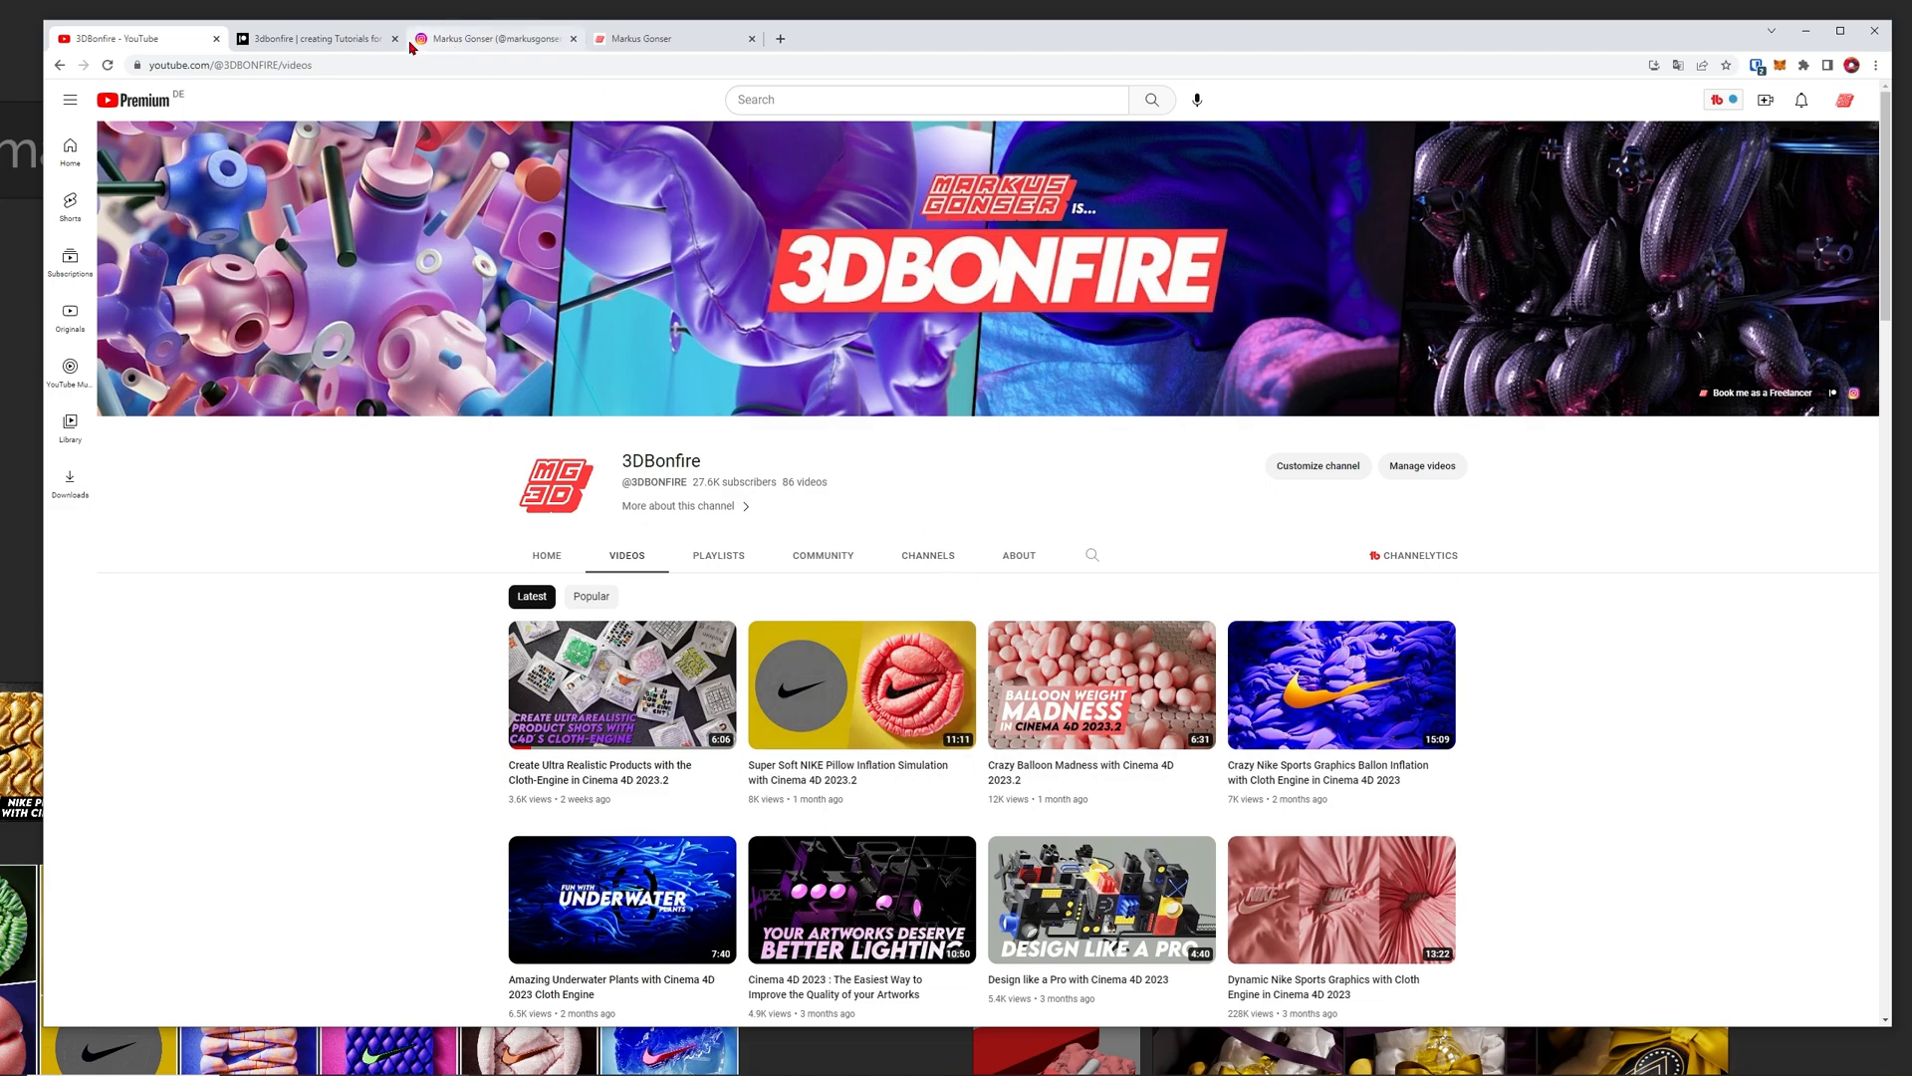
# - Switch back to the 3dbonfire Patreon membership tiers page
pyautogui.click(315, 38)
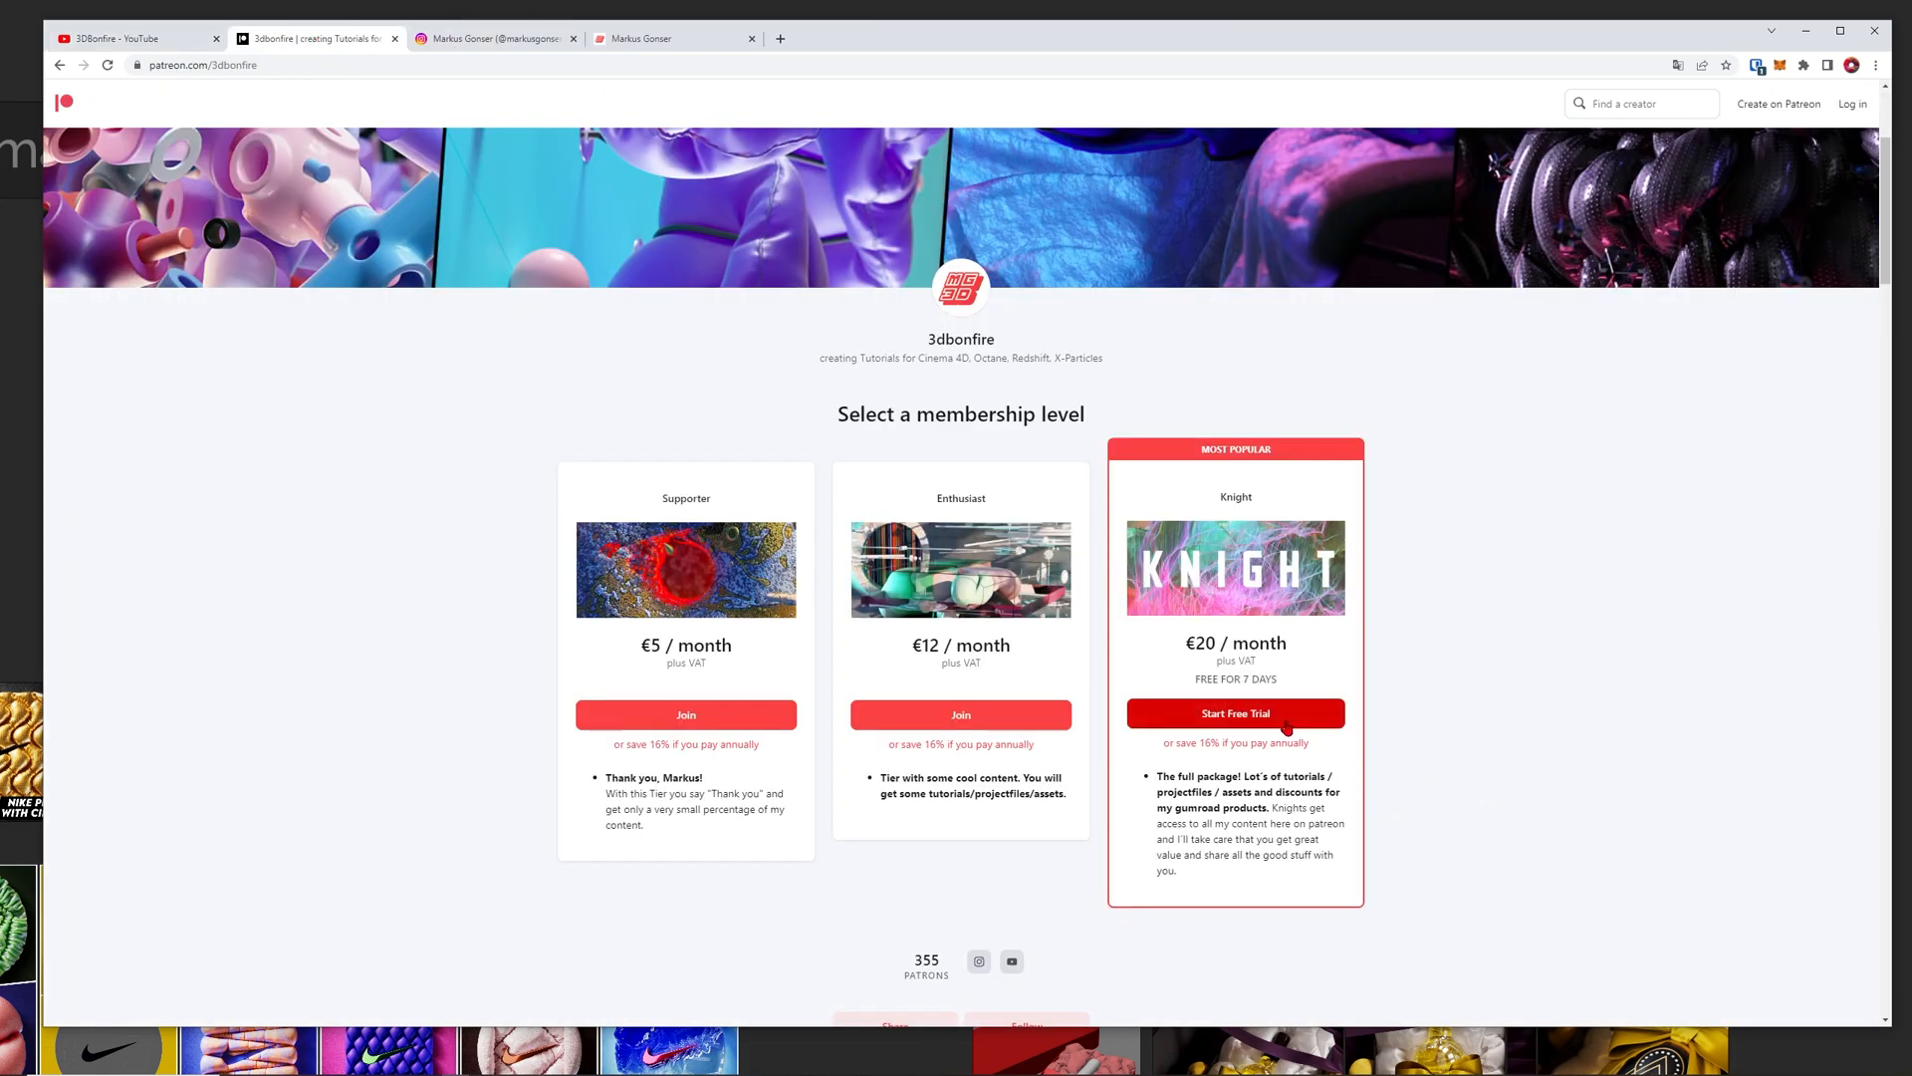
pyautogui.moveTo(1544, 816)
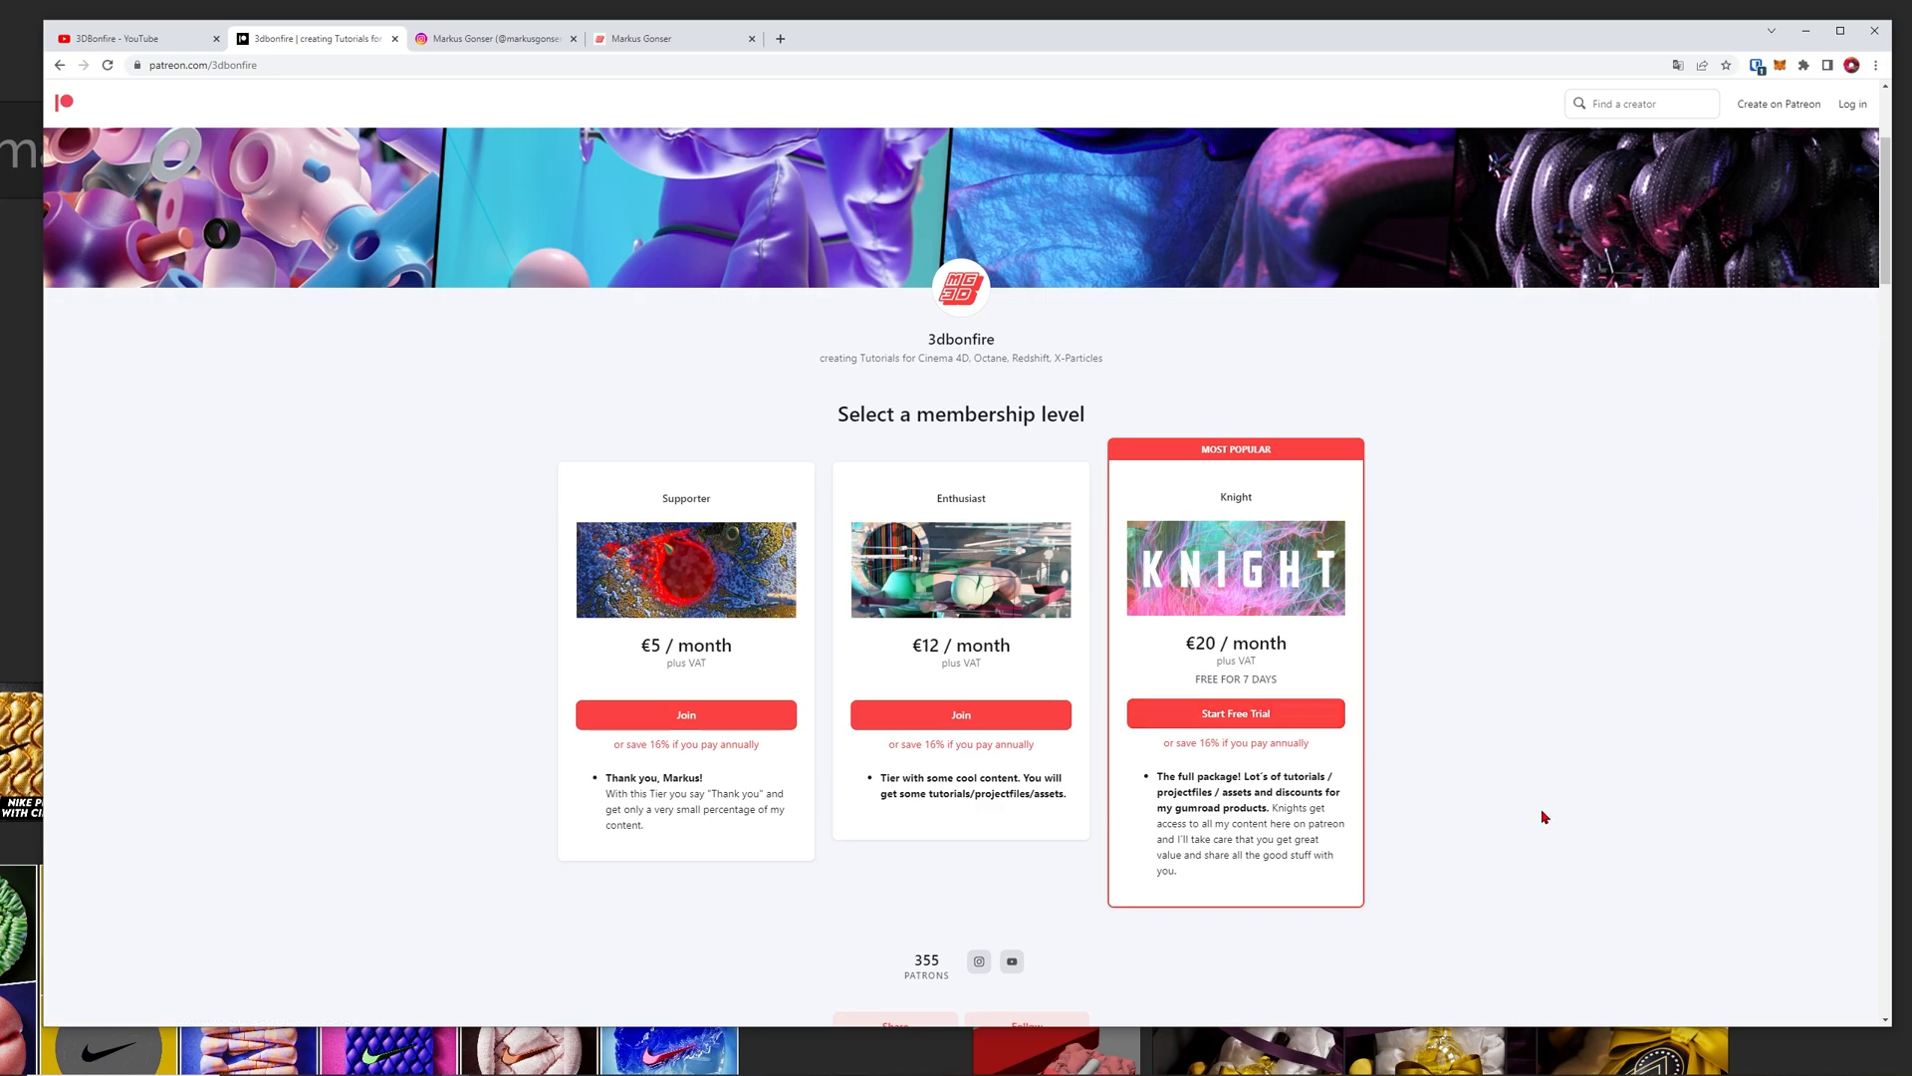
pyautogui.moveTo(1538, 834)
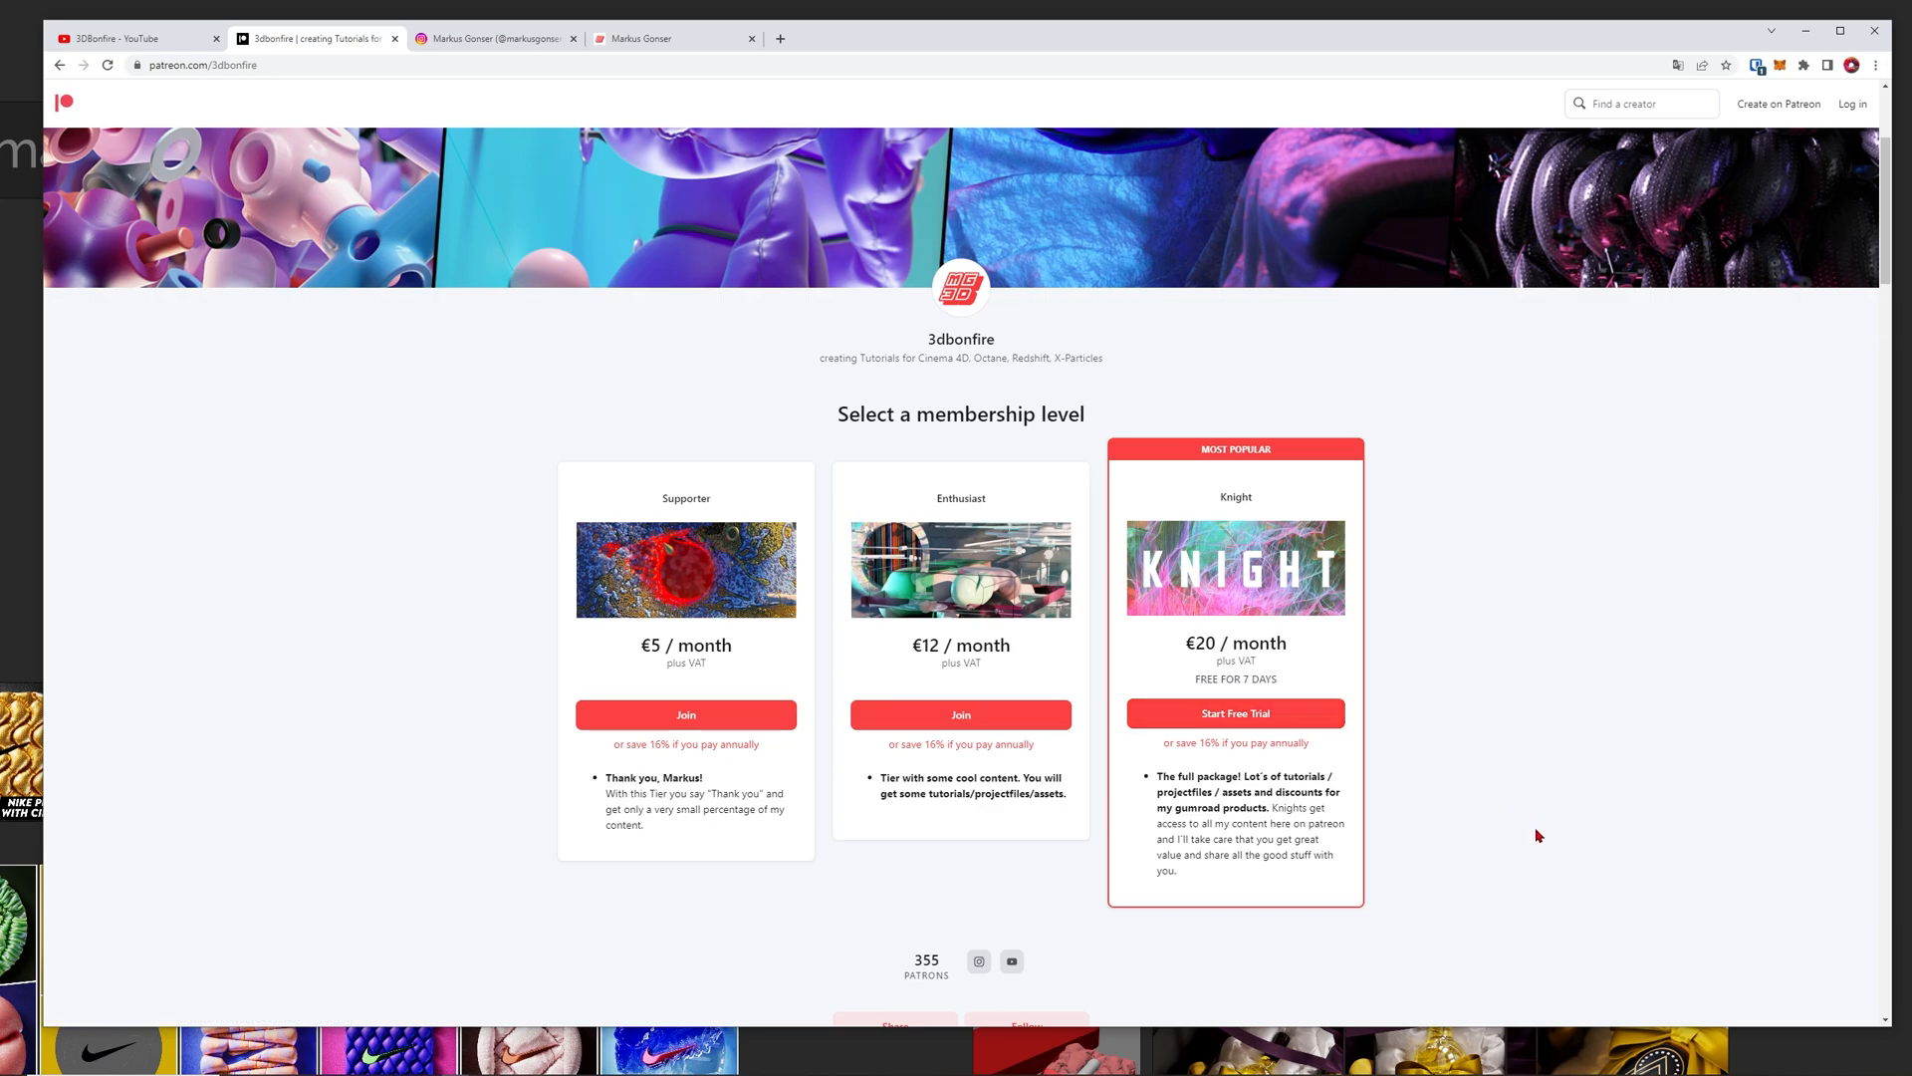